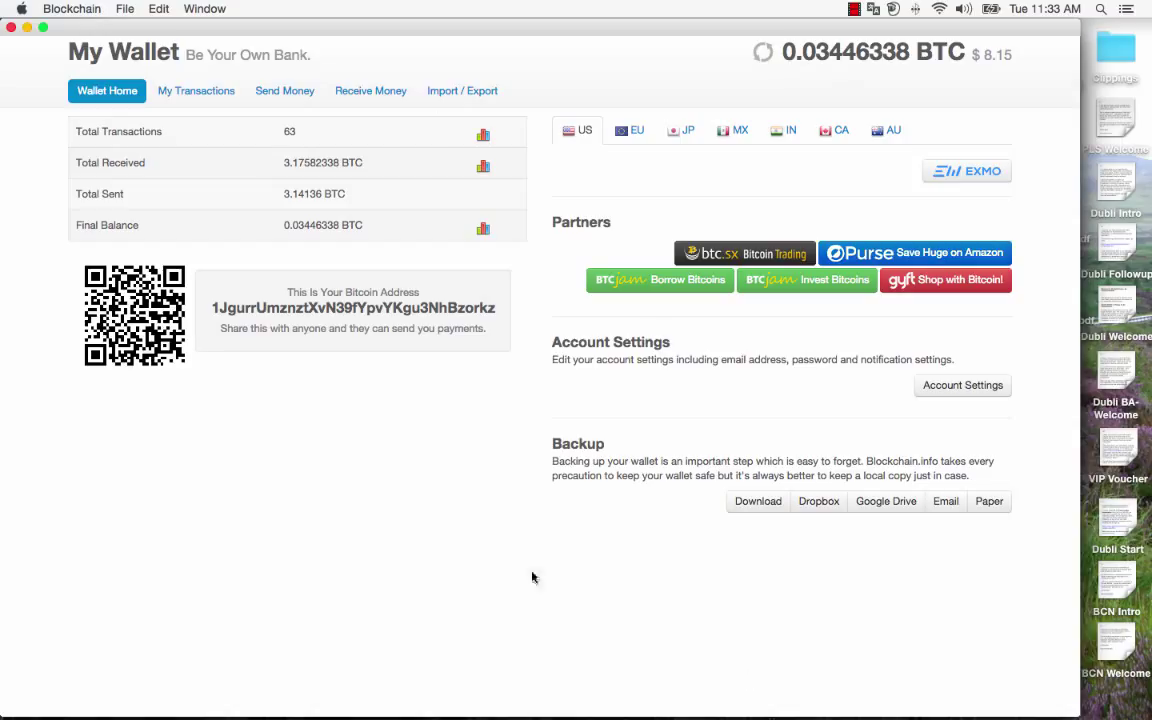
mouse_move(126, 104)
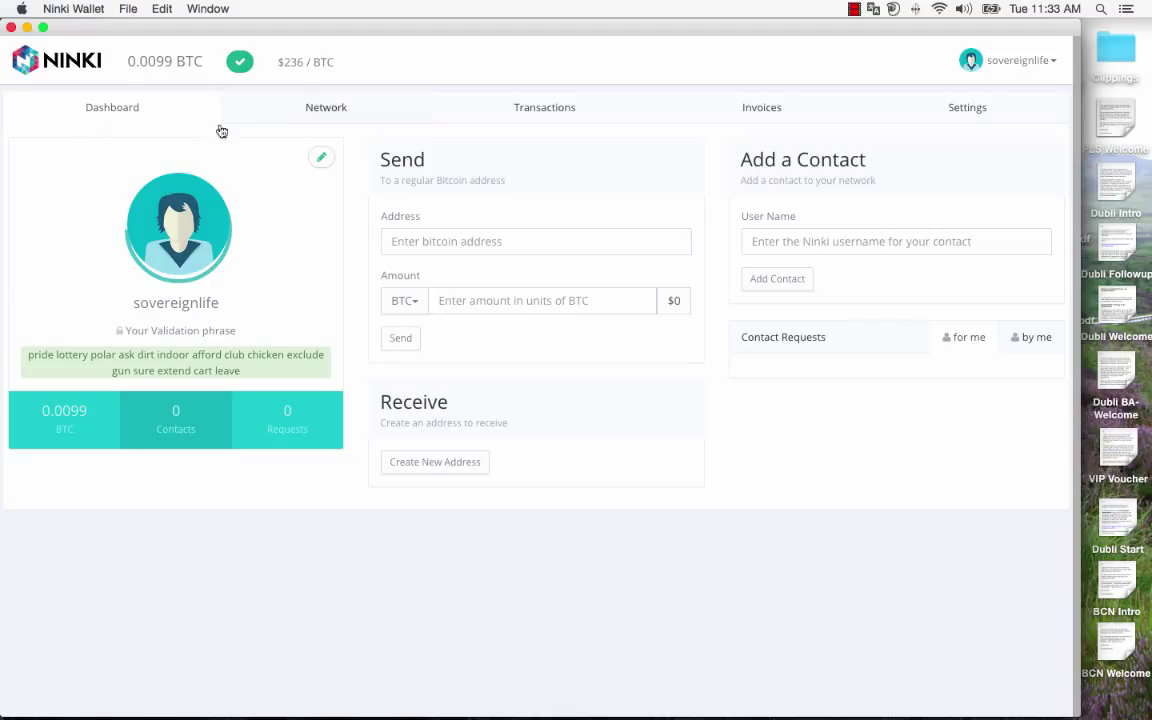
mouse_move(588, 570)
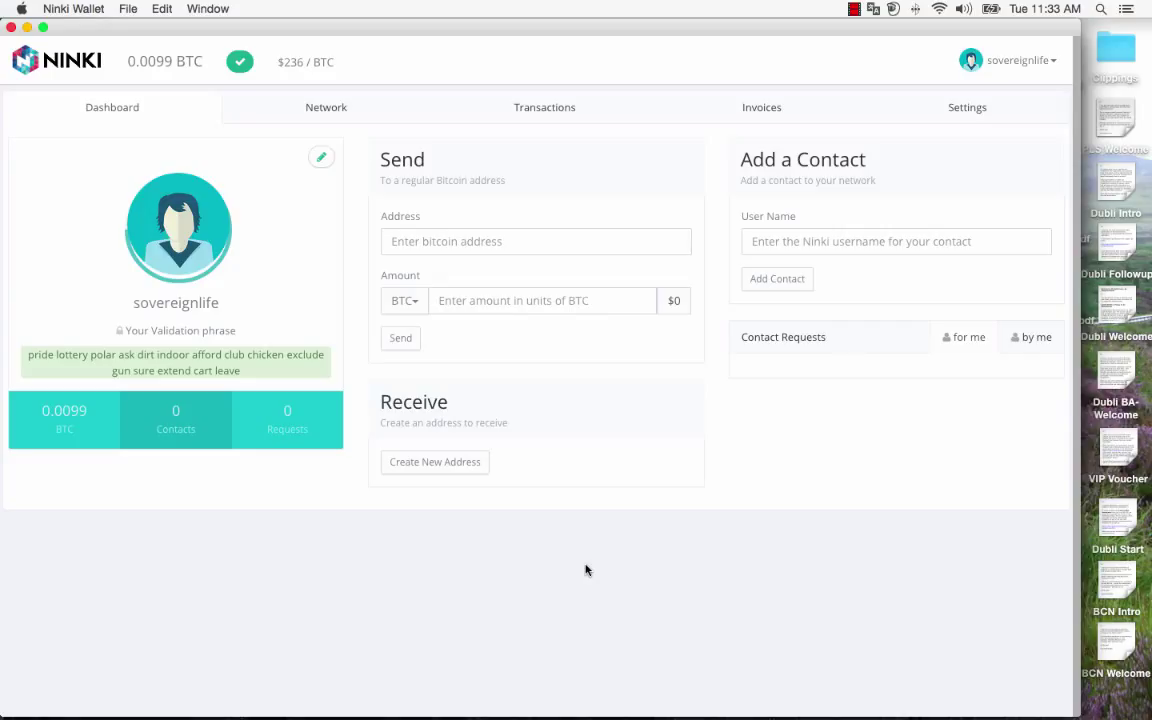
mouse_move(530, 508)
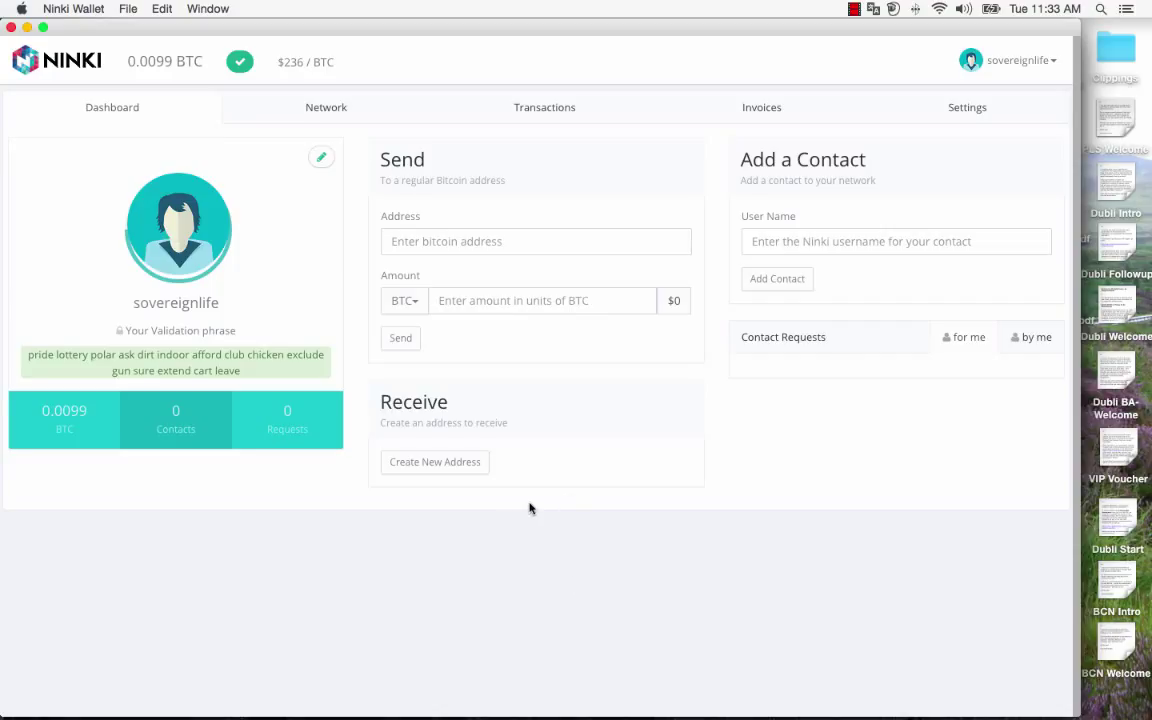
mouse_move(544, 504)
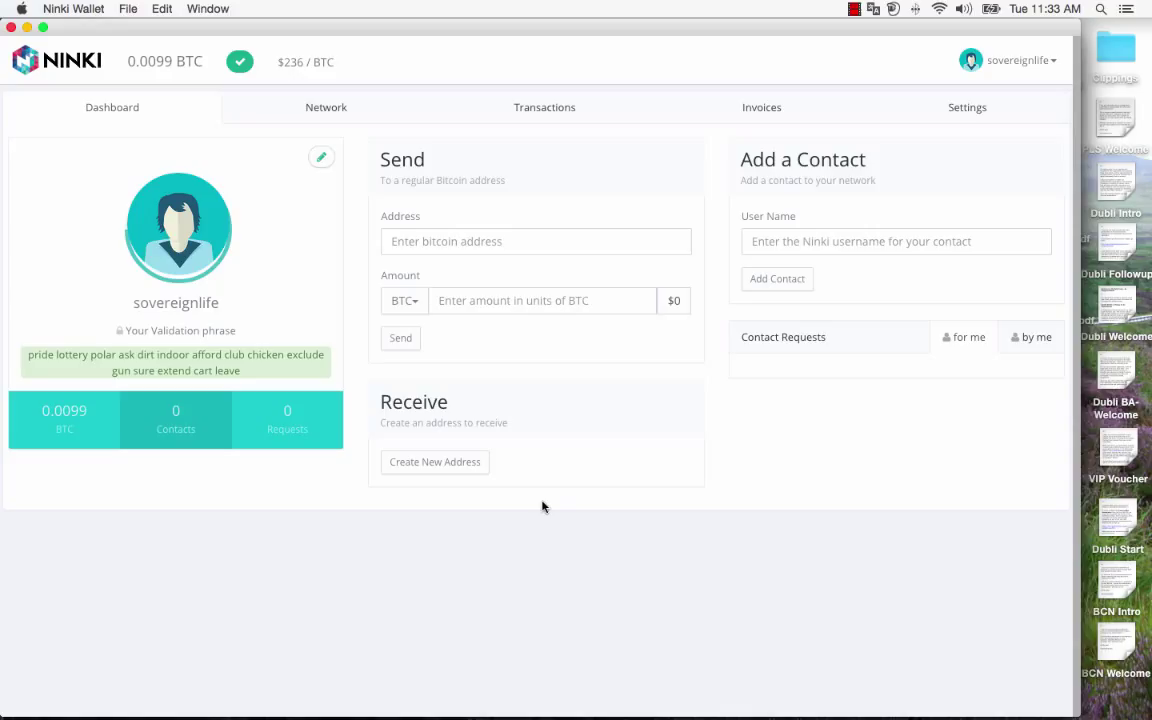
mouse_move(622, 436)
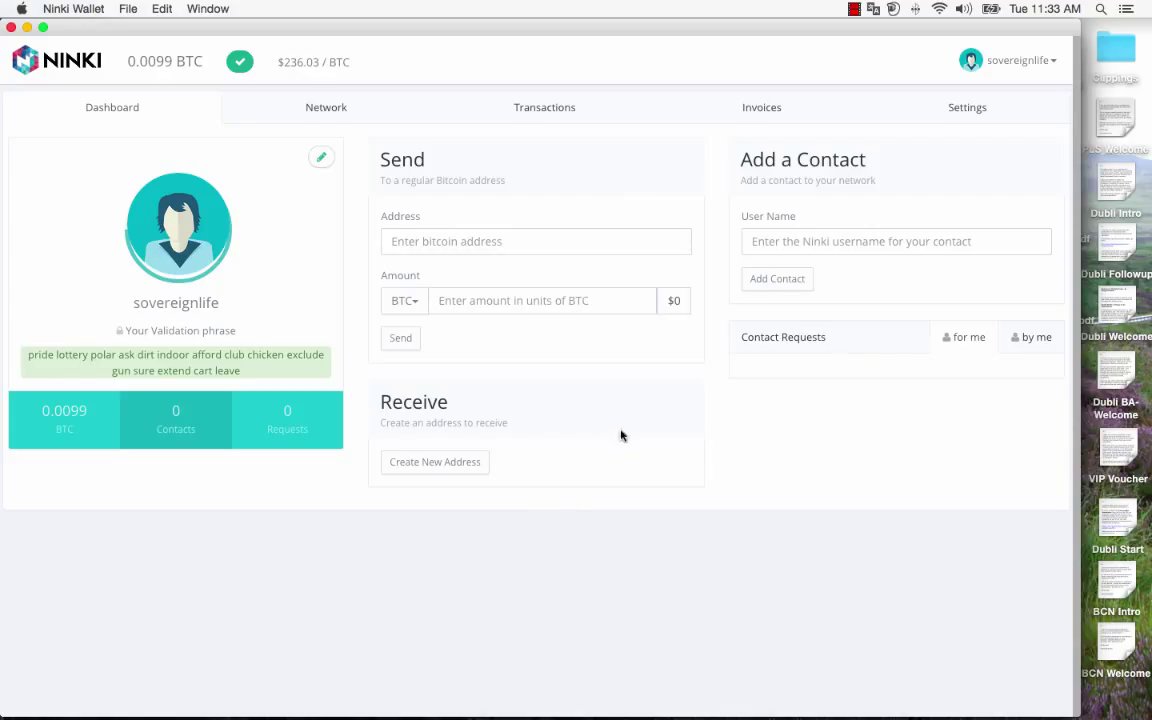
mouse_move(430, 62)
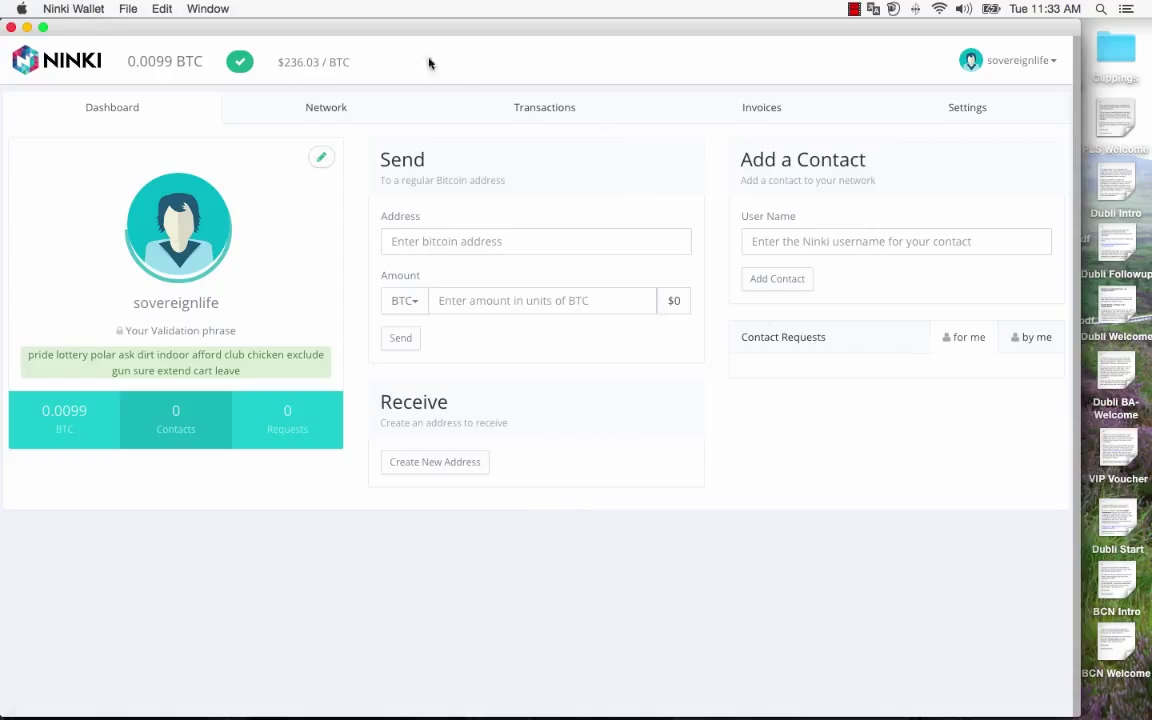
mouse_move(278, 408)
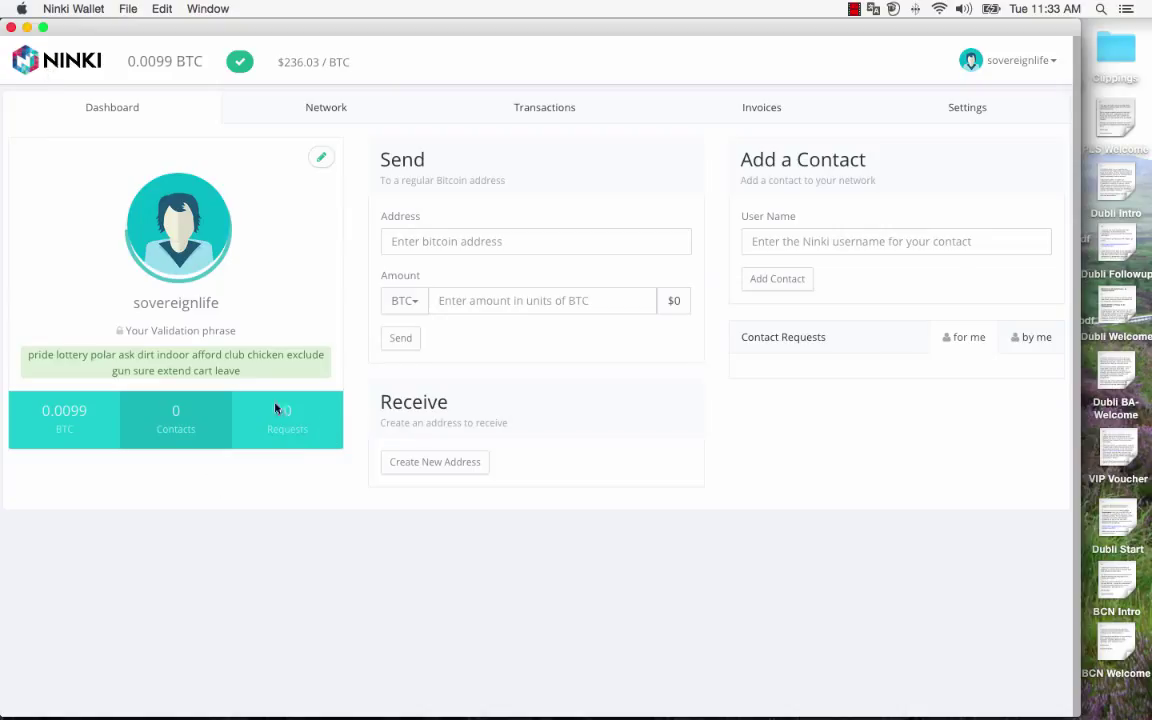
mouse_move(52, 118)
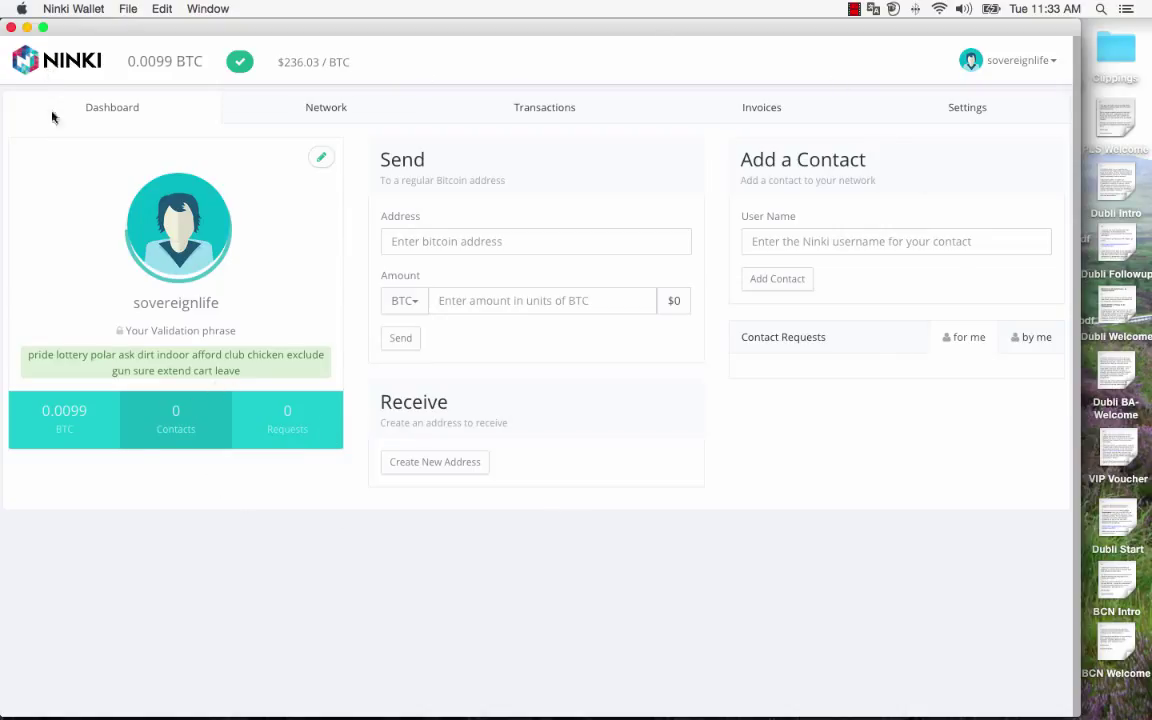
mouse_move(652, 308)
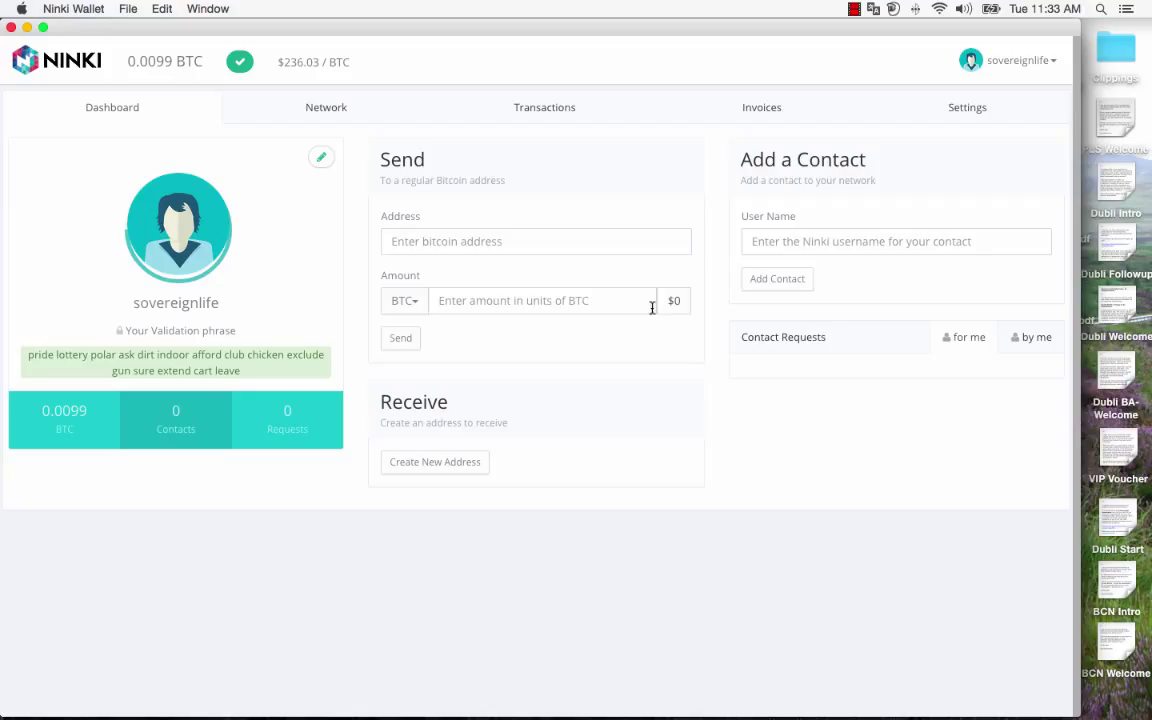
mouse_move(490, 212)
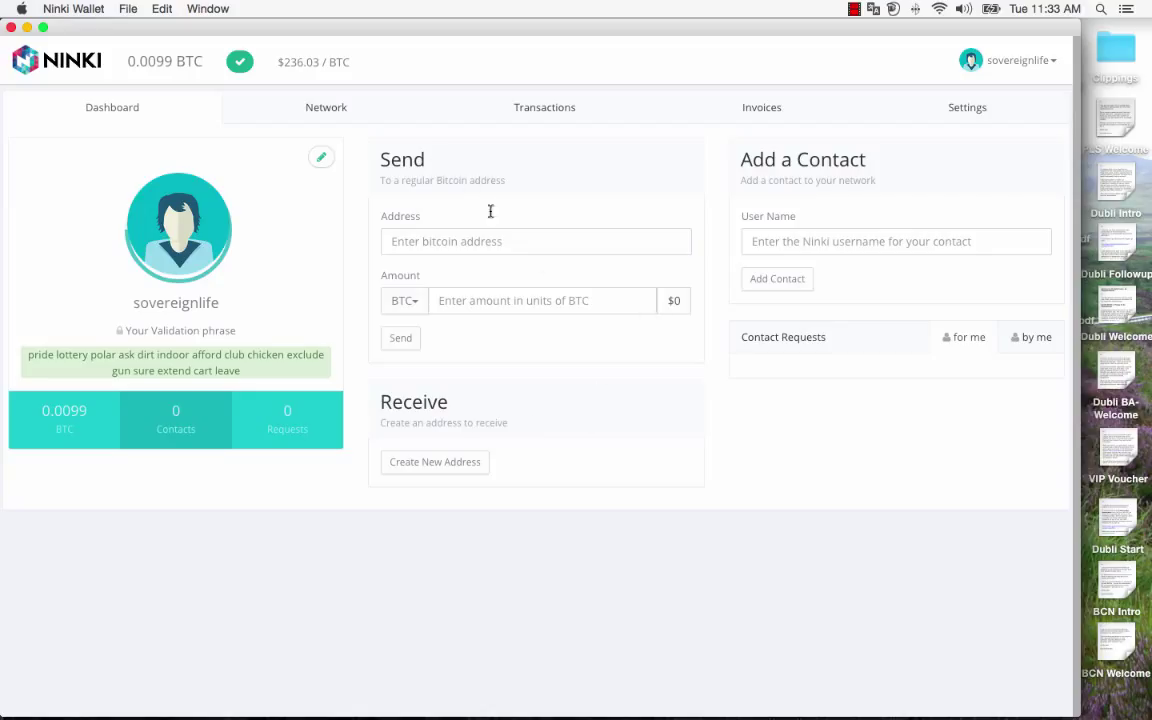
mouse_move(528, 112)
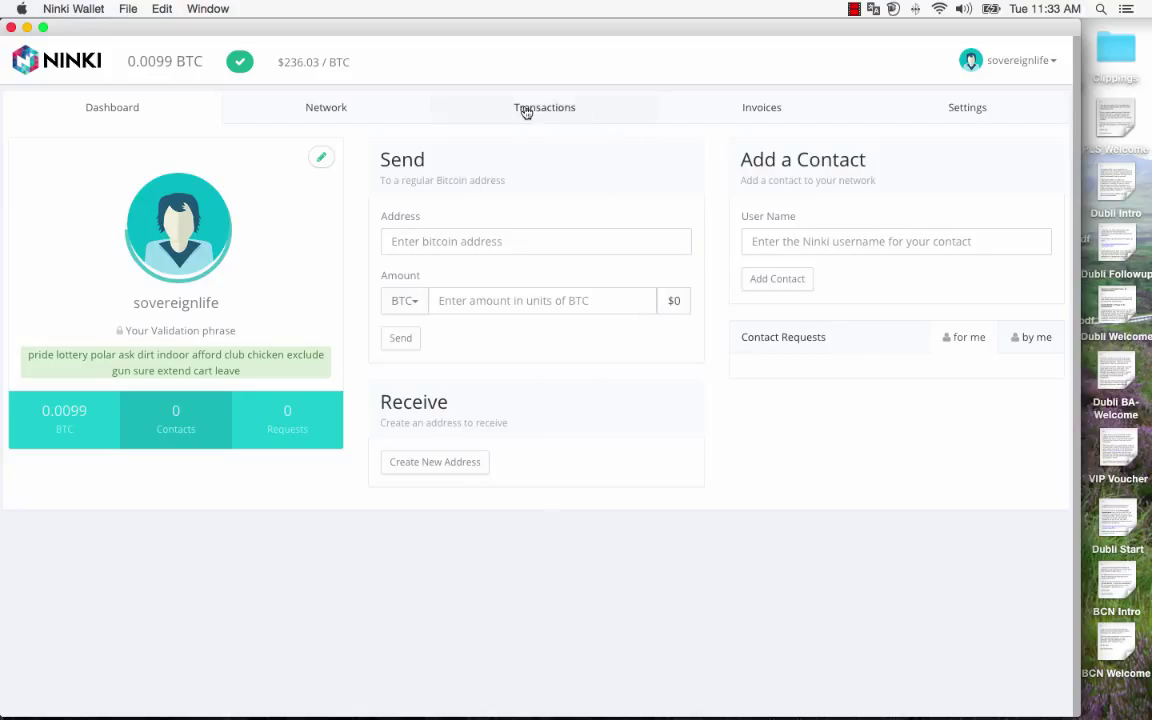
Step: Review past transactions, return to the overview and create a new receive address with QR code
left_click(544, 108)
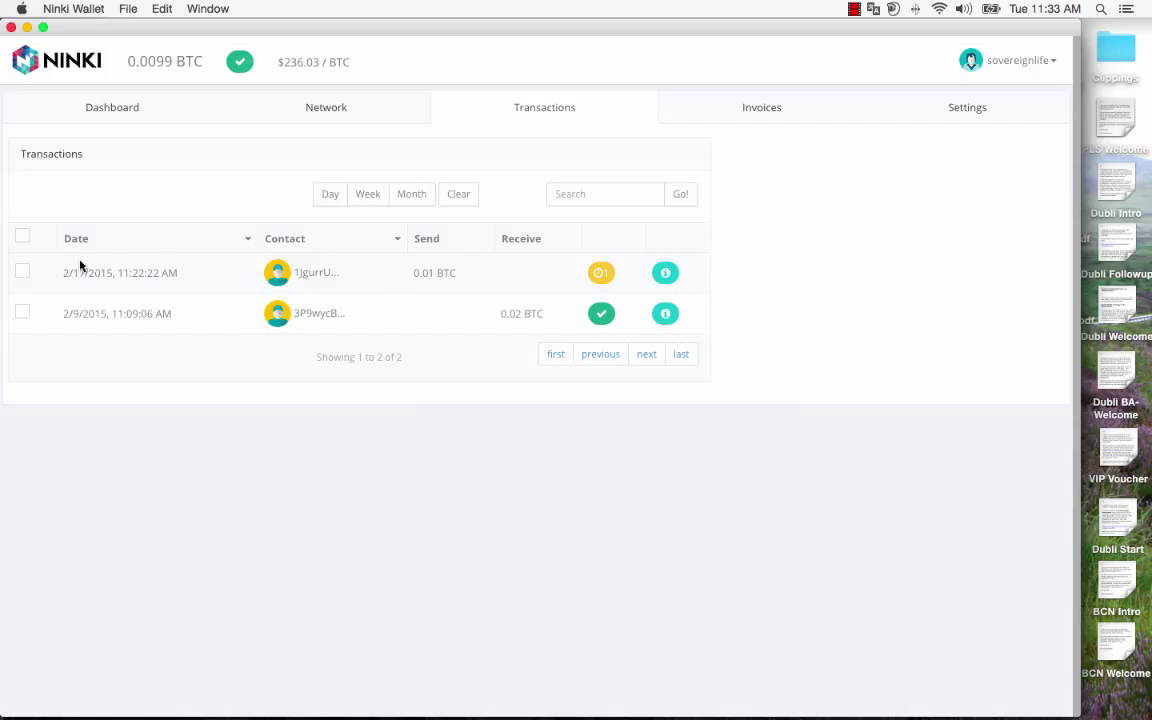
mouse_move(100, 110)
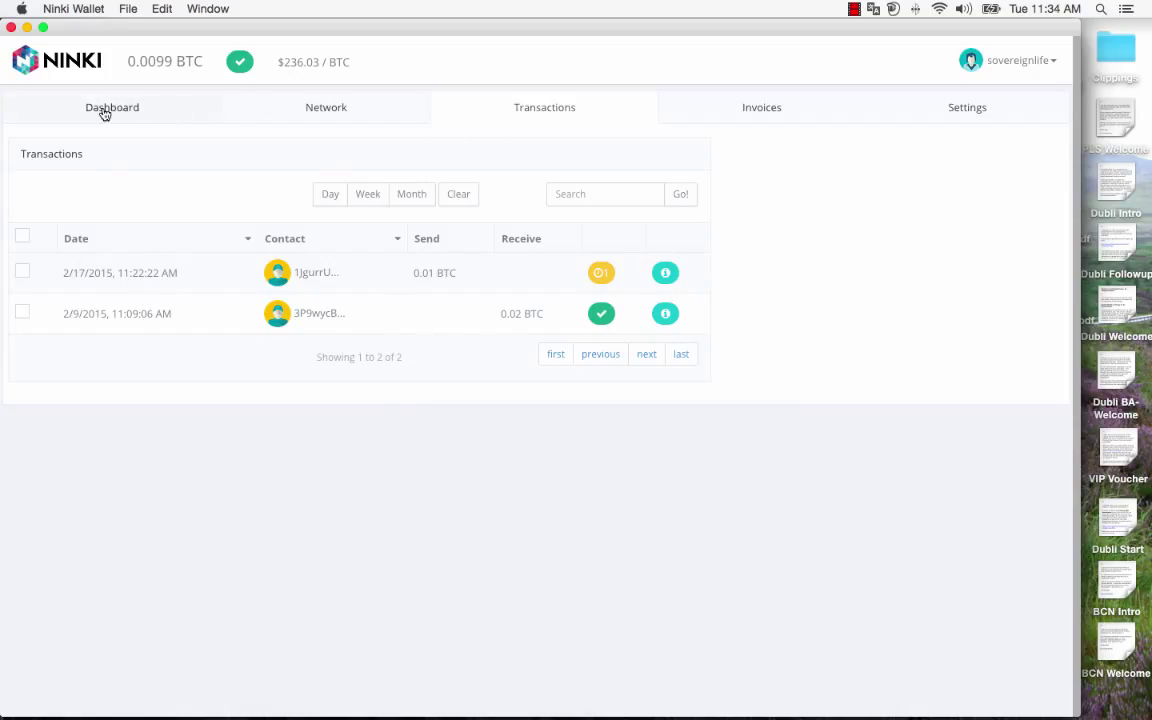
left_click(112, 108)
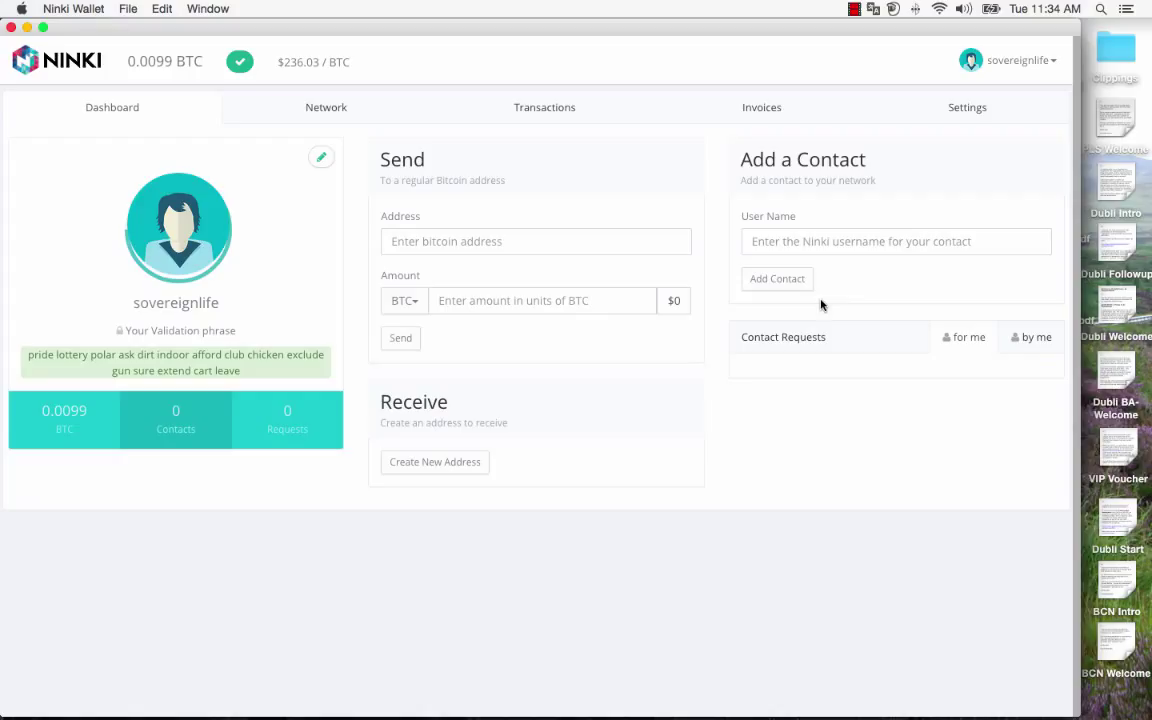
mouse_move(436, 462)
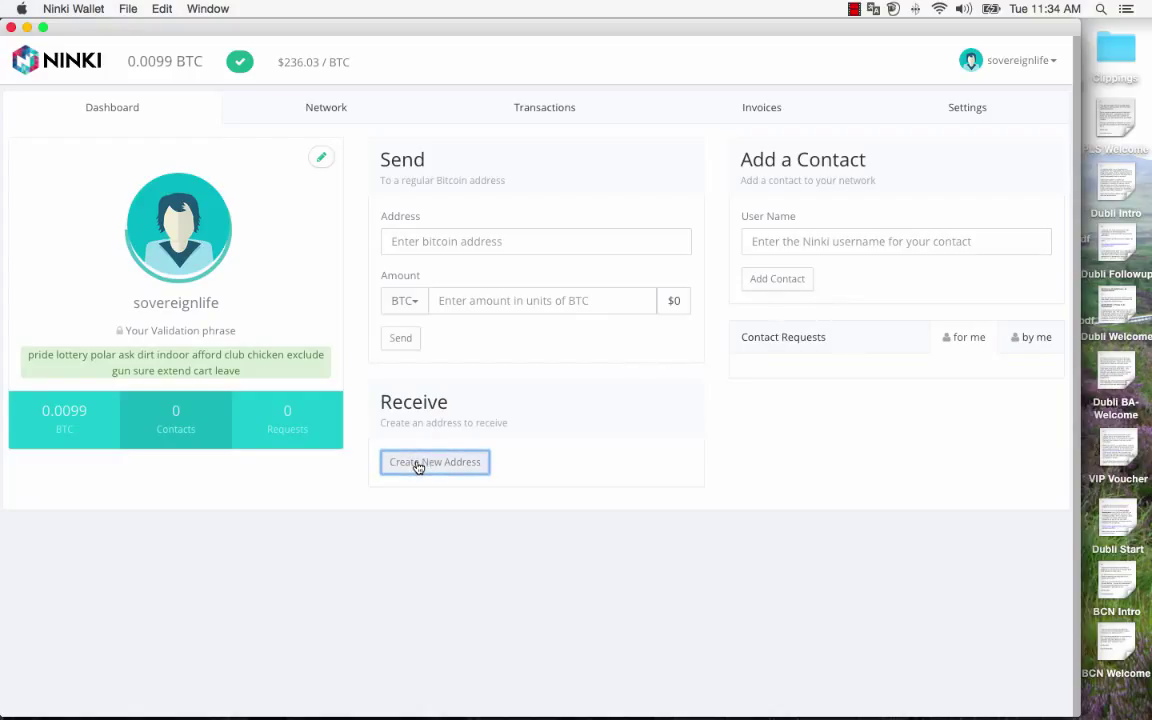
left_click(436, 462)
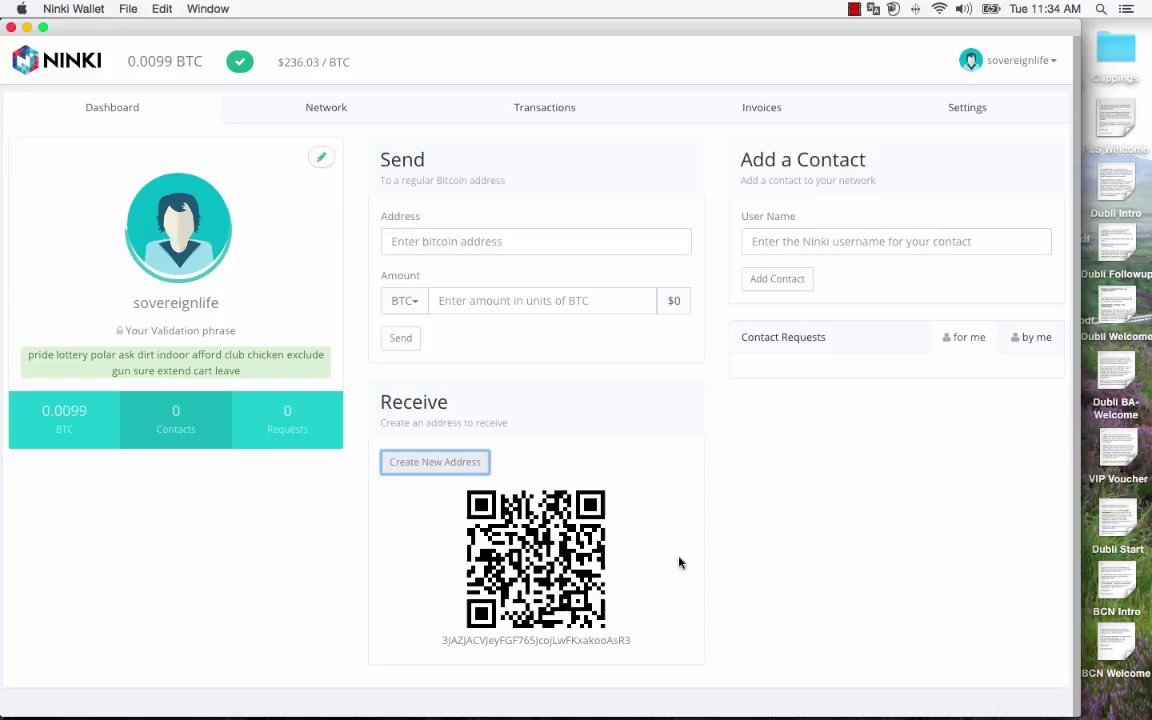
mouse_move(648, 656)
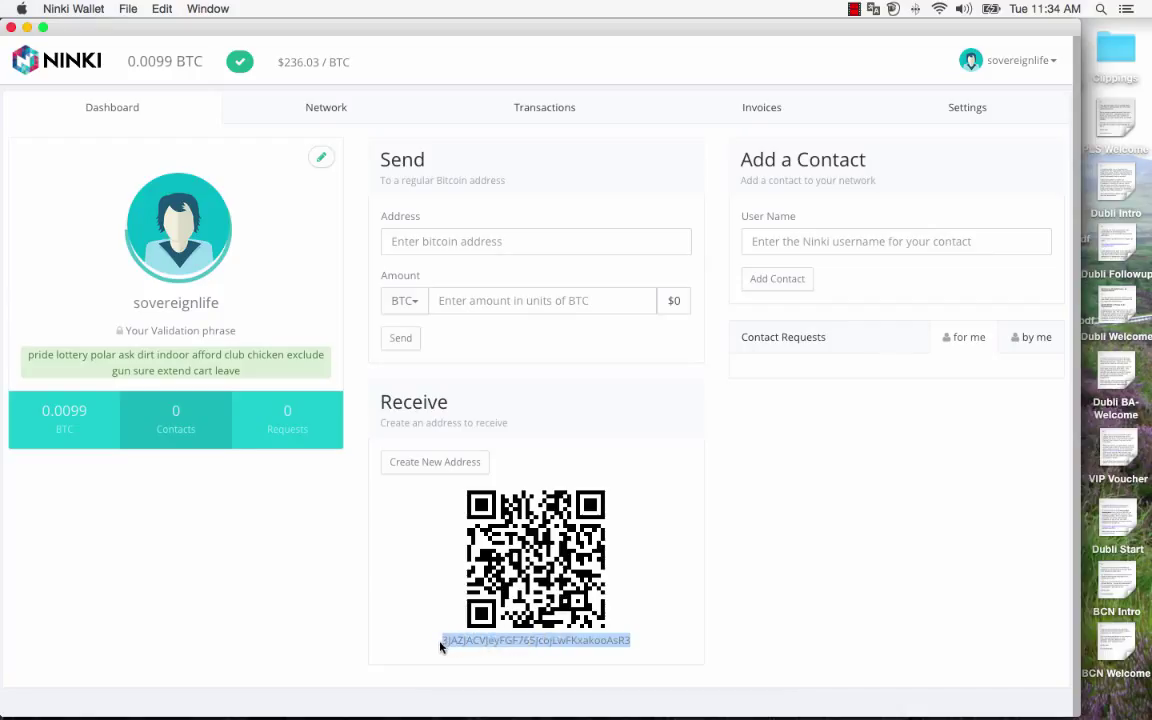
mouse_move(456, 654)
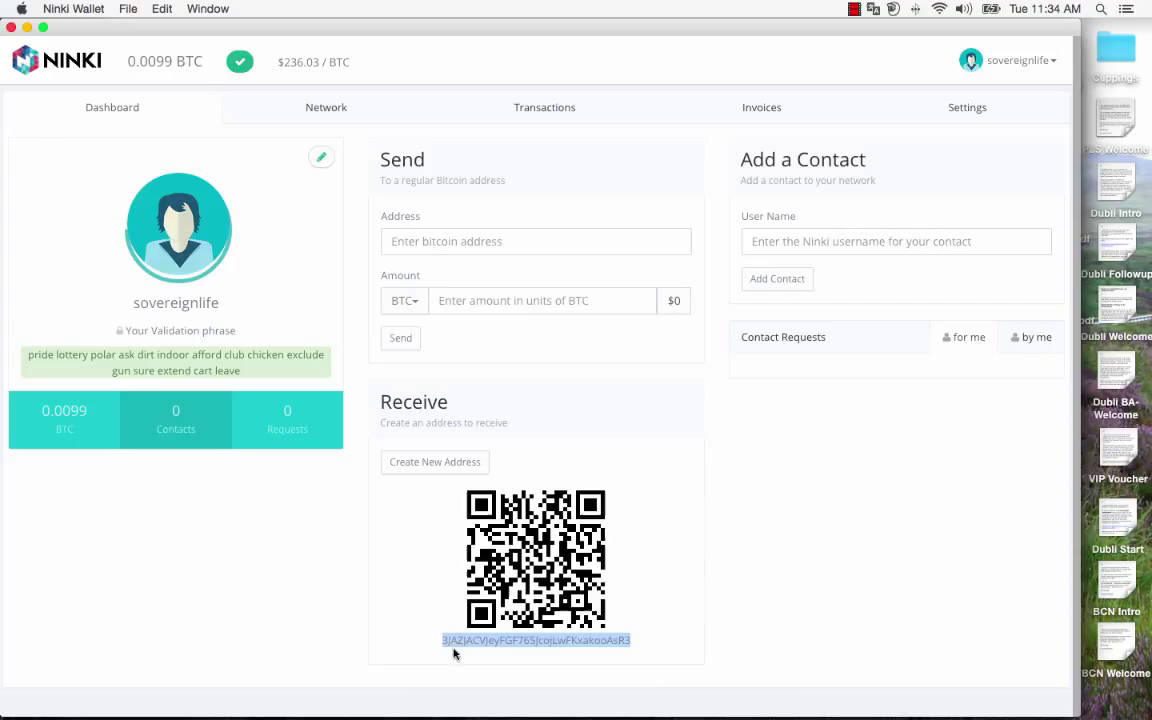
mouse_move(680, 658)
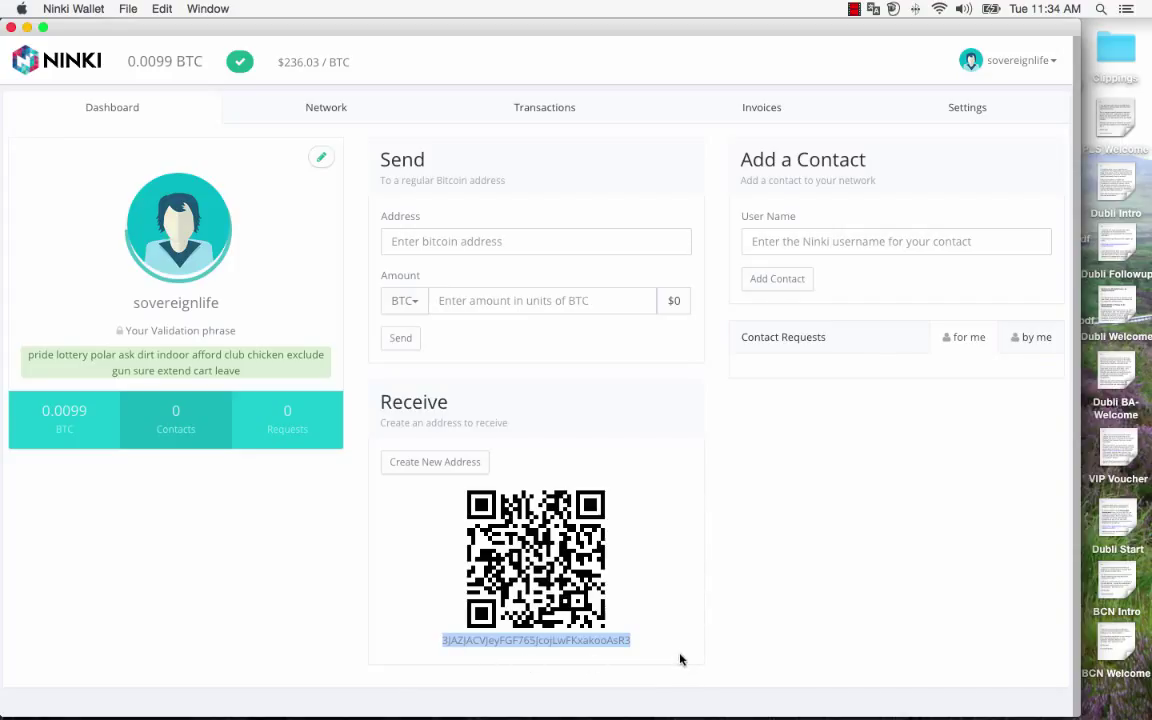
mouse_move(684, 556)
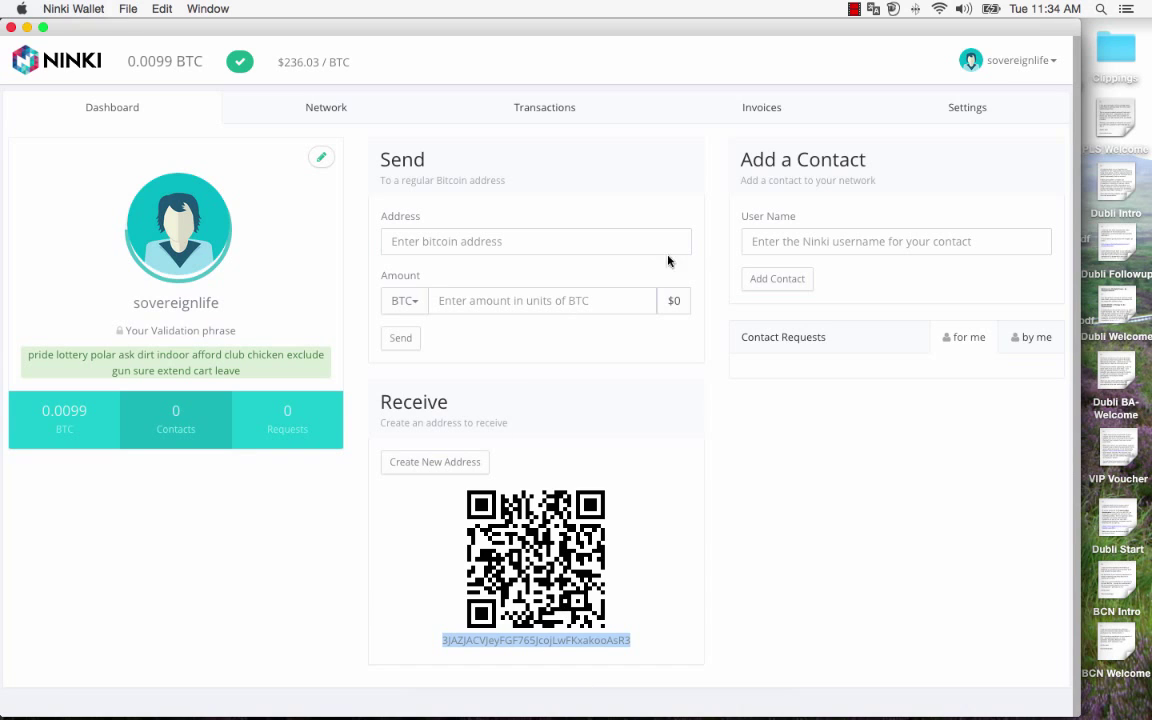
mouse_move(916, 700)
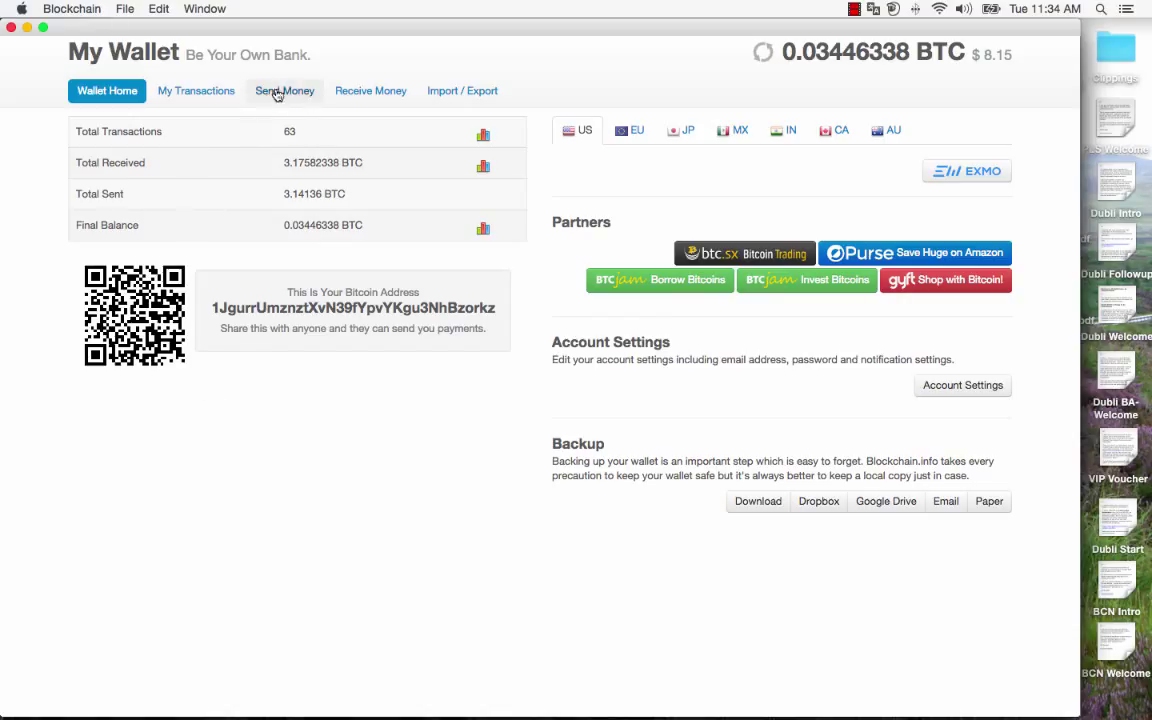
Step: Fill the Quick Send form with the Ninki address as recipient and 0.01 BTC, then verify the address
left_click(284, 92)
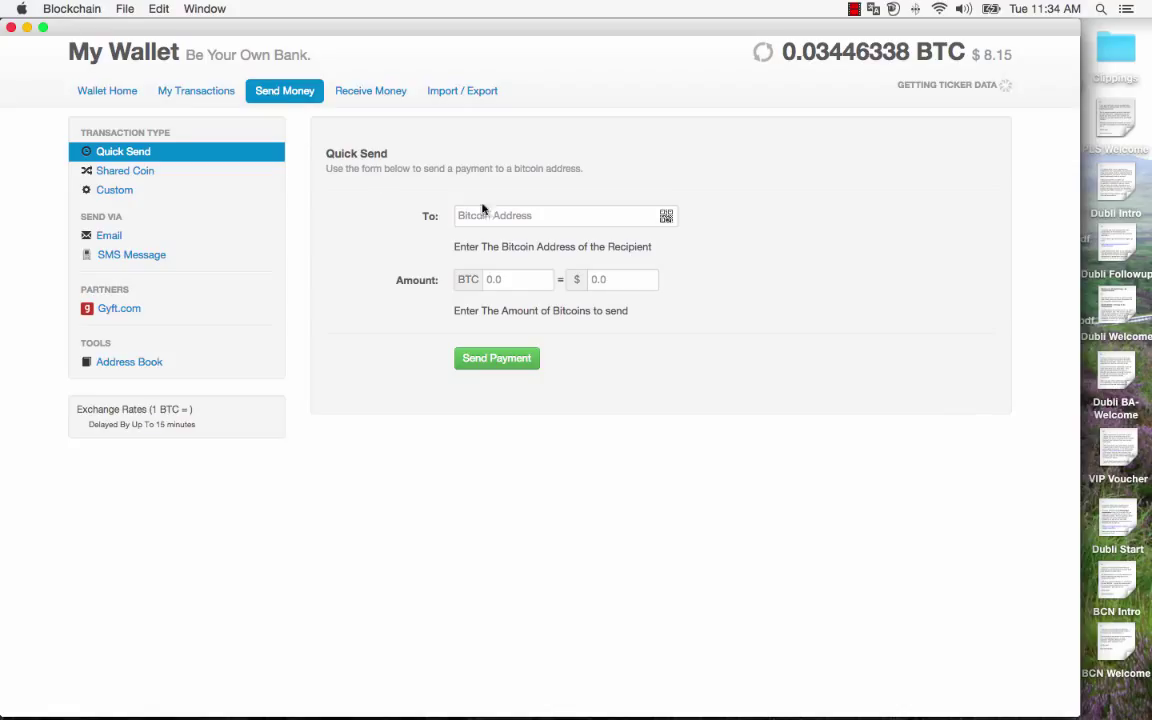
left_click(556, 216)
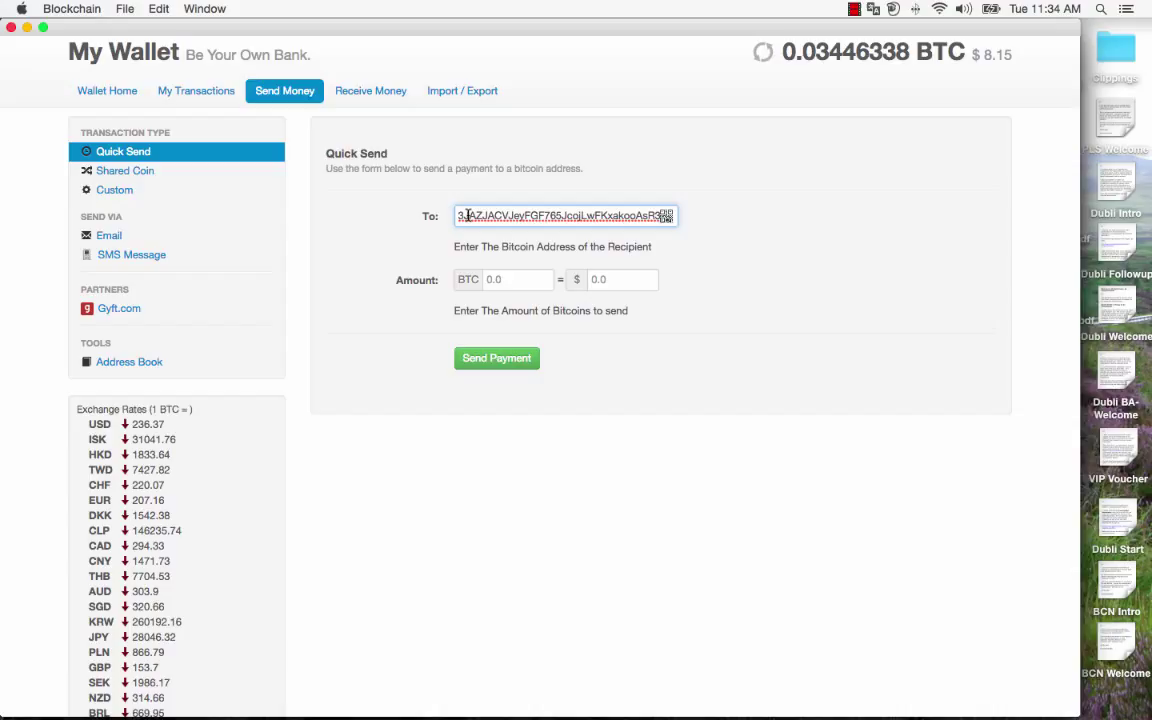
mouse_move(816, 368)
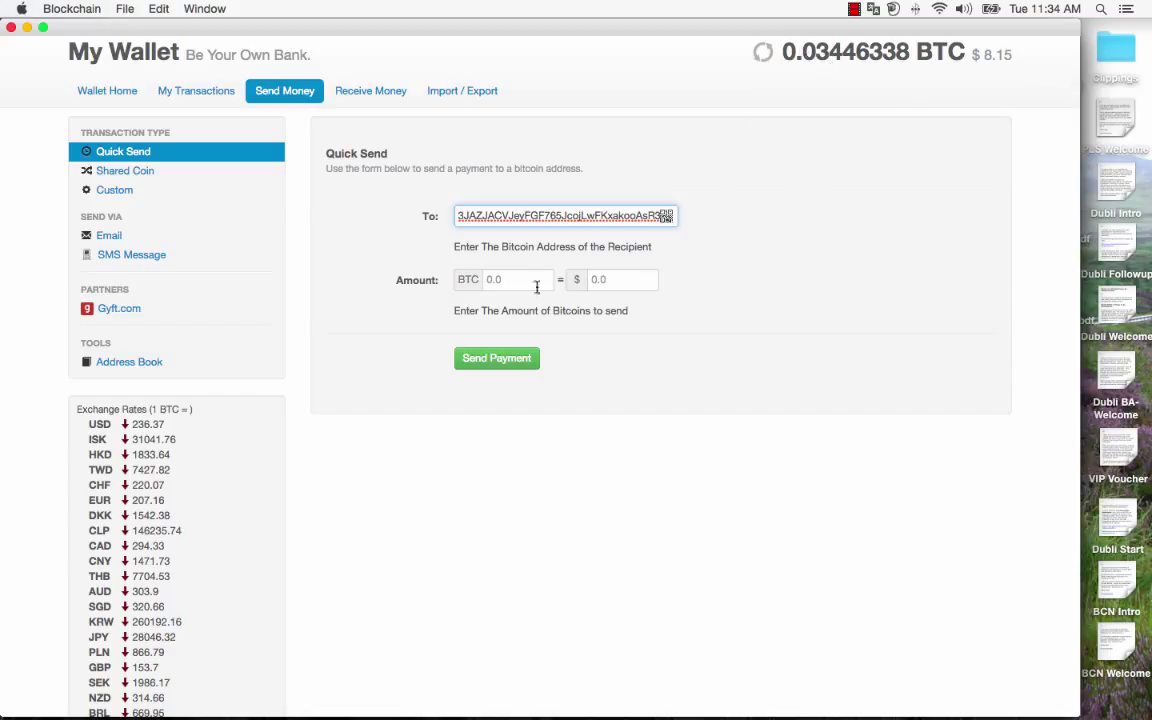
left_click(504, 280)
type("0.01")
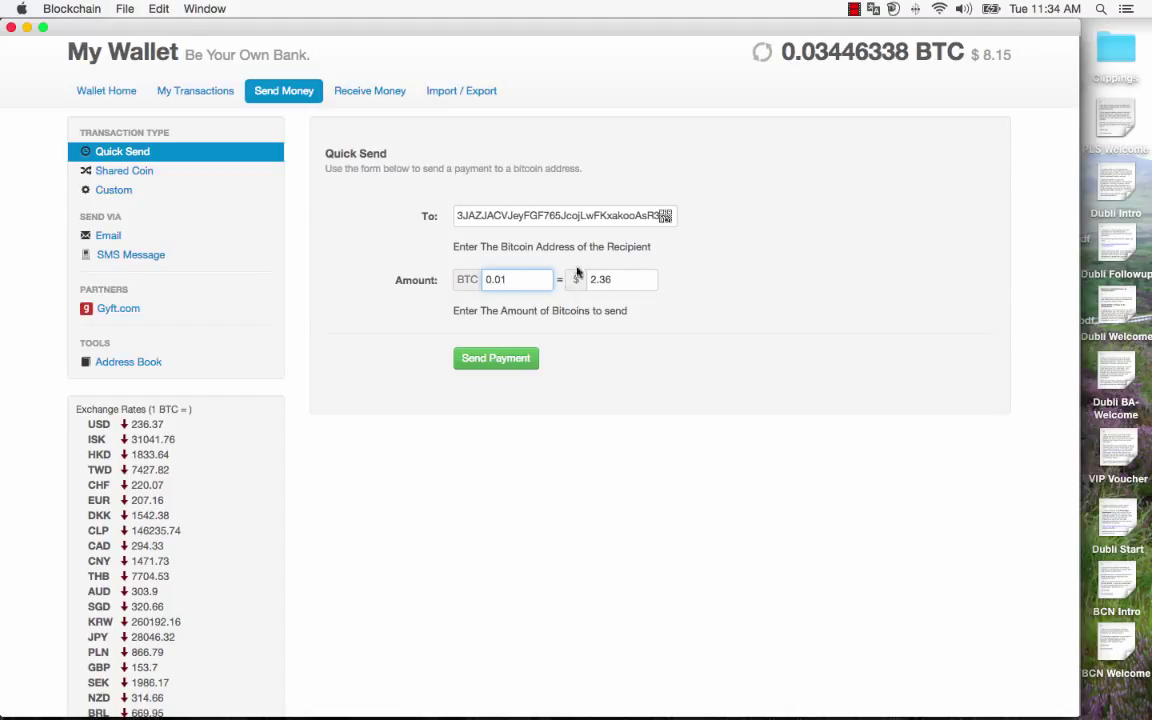
mouse_move(576, 284)
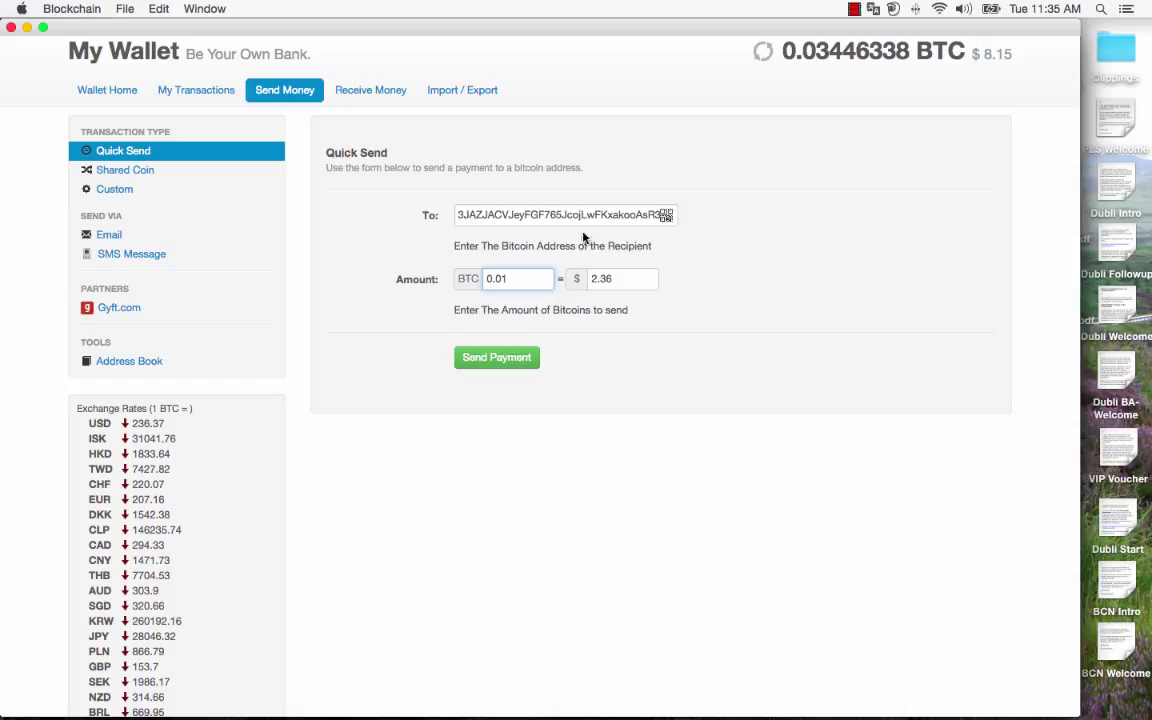
mouse_move(522, 224)
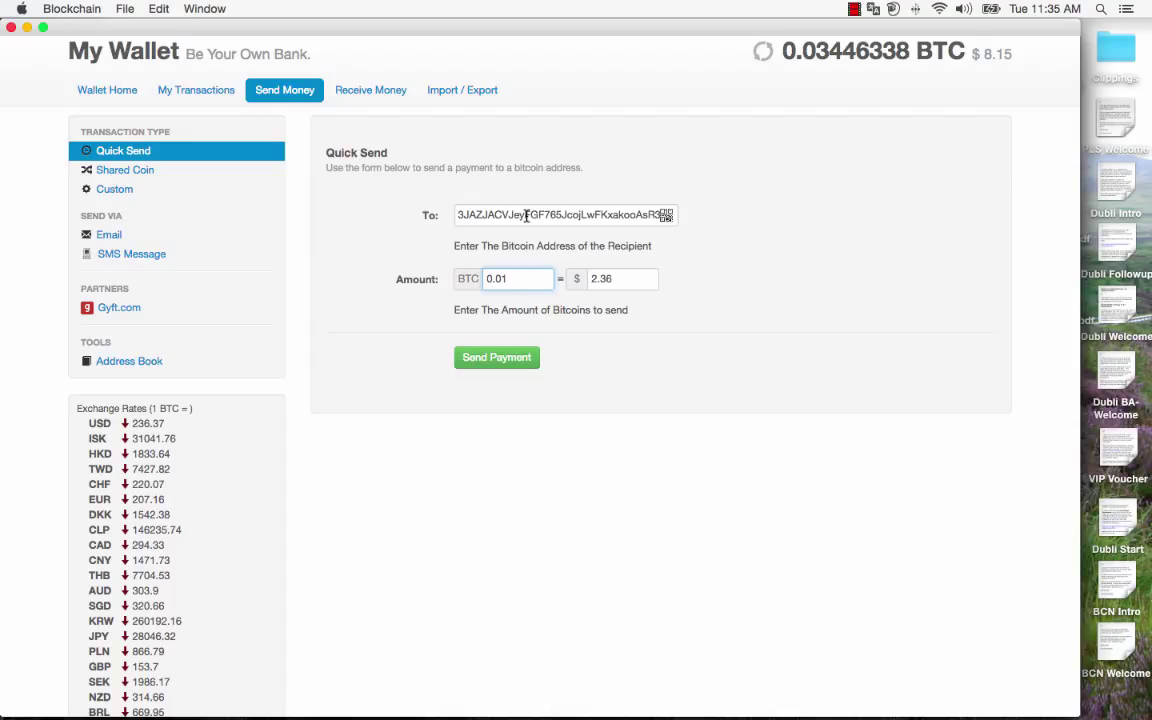
mouse_move(440, 216)
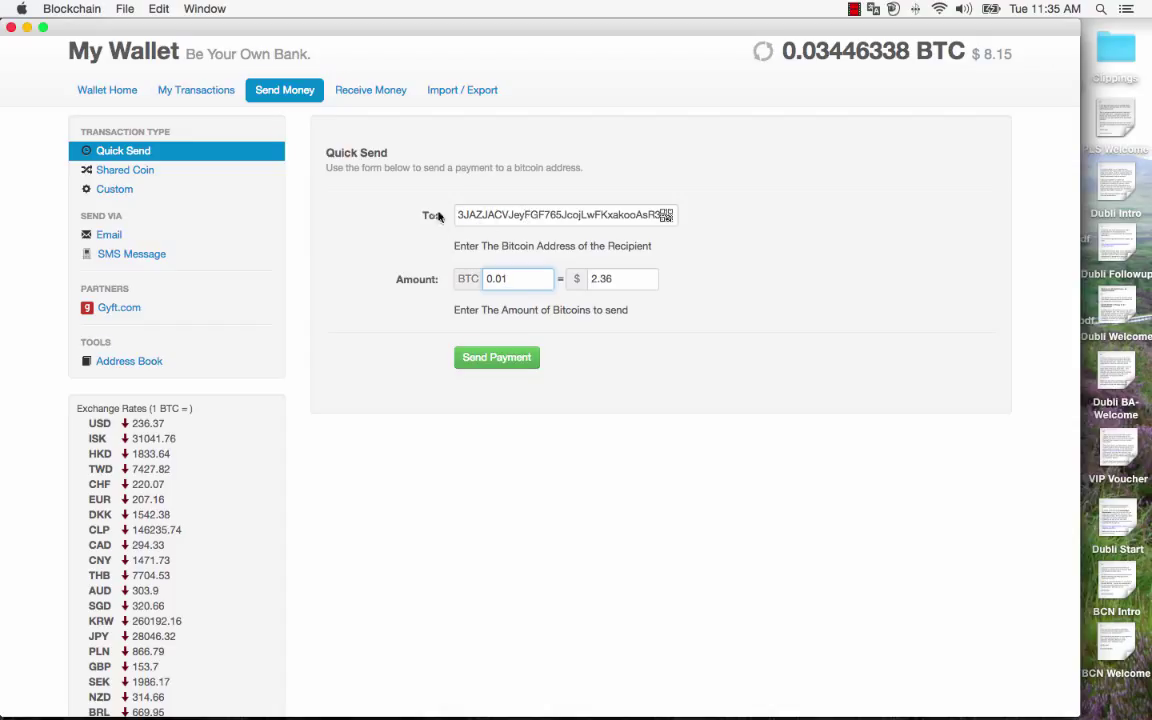
triple_click(560, 214)
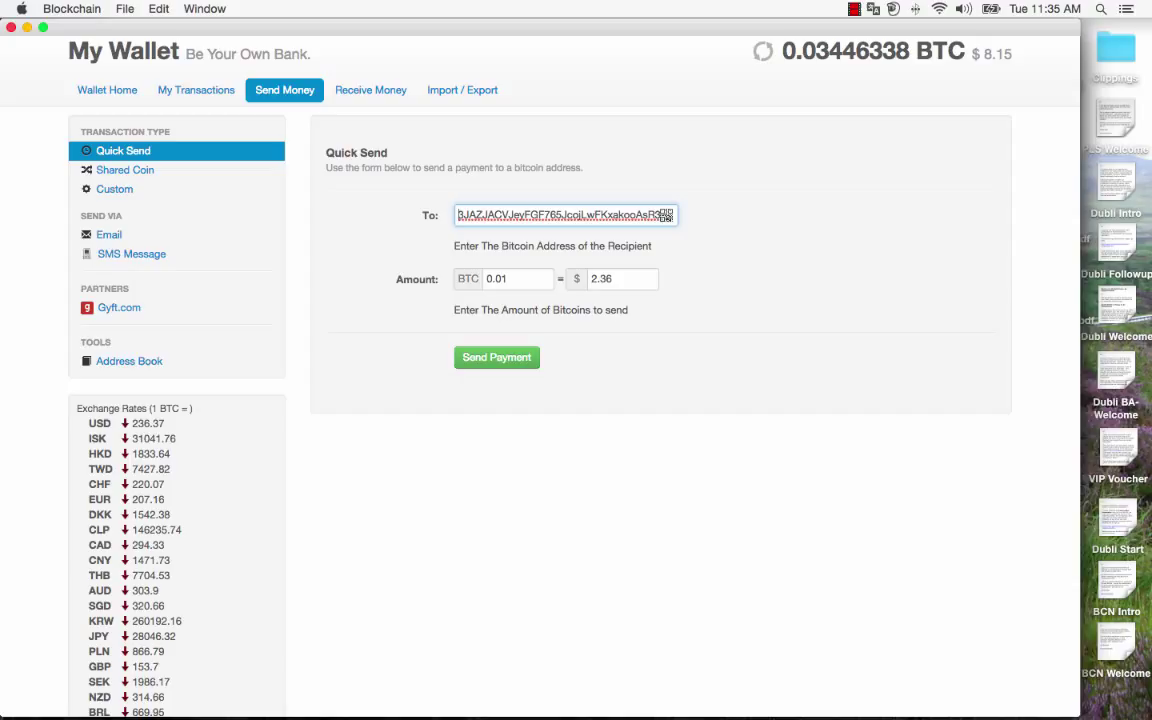
mouse_move(732, 200)
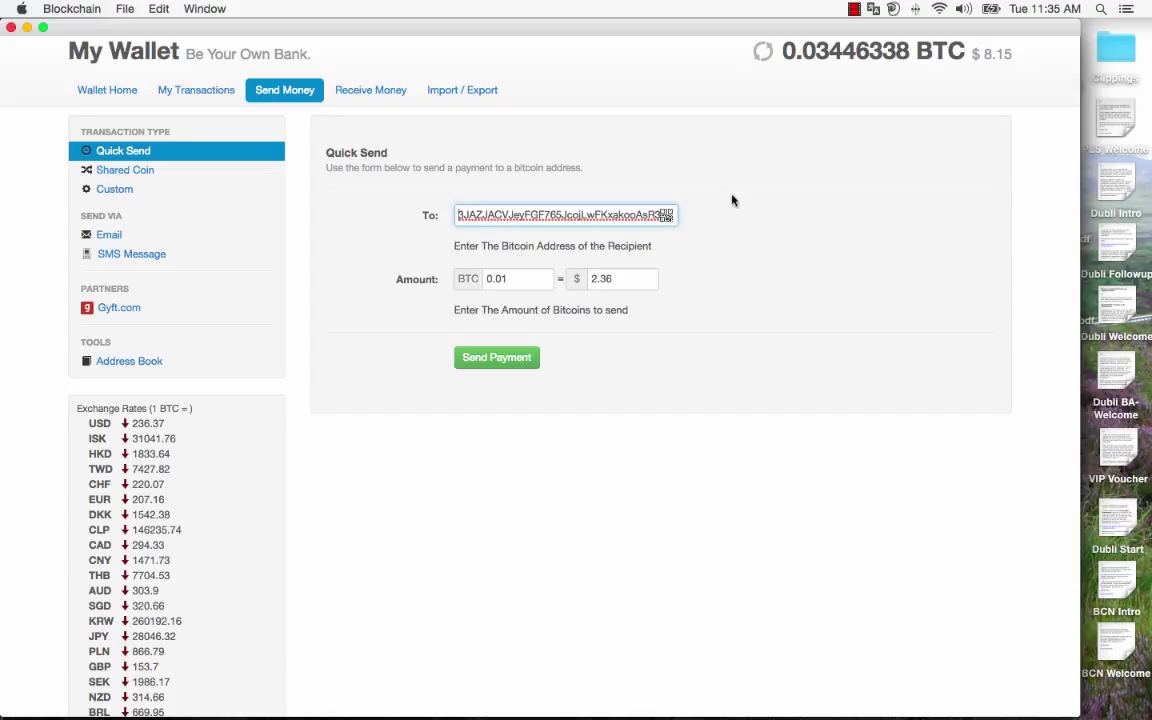
mouse_move(840, 96)
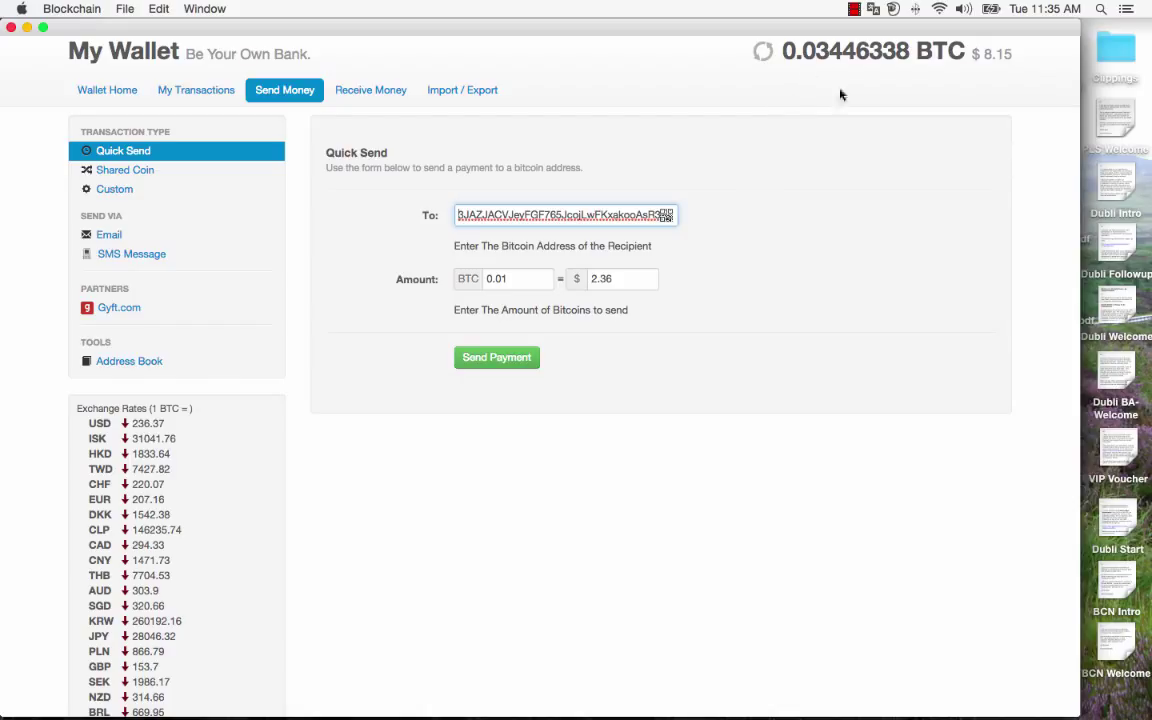
mouse_move(484, 374)
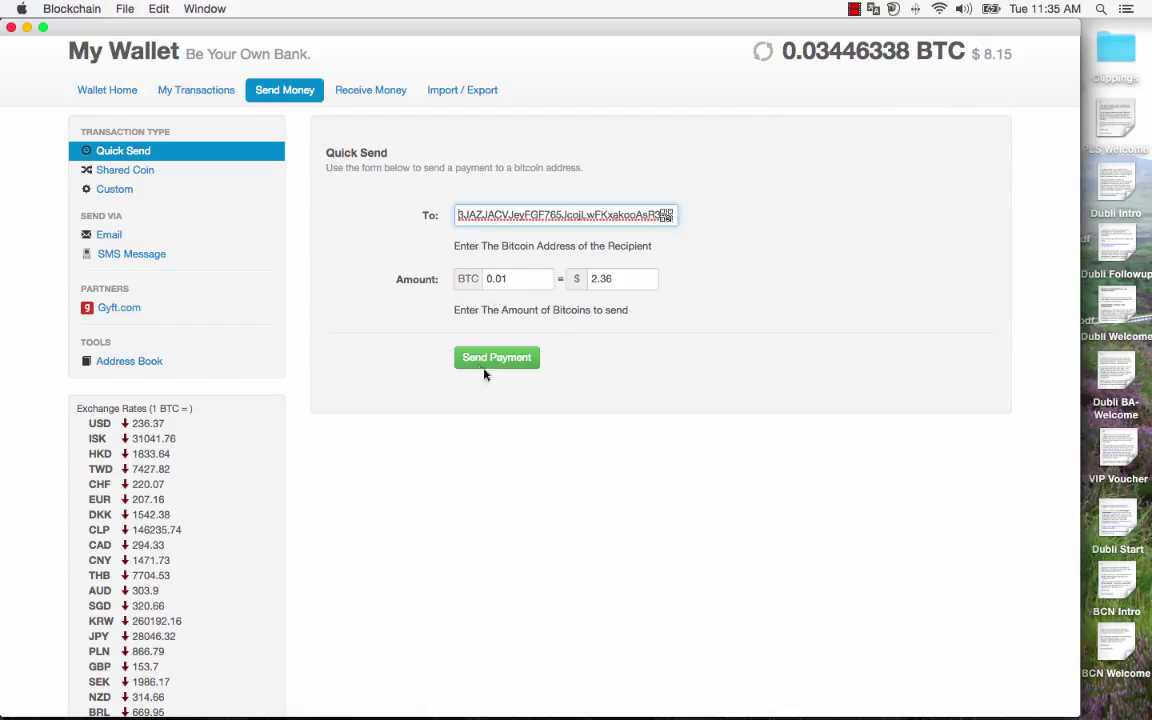
Step: Send the 0.01 BTC payment, leaving a balance of 0.02436338 BTC
left_click(496, 356)
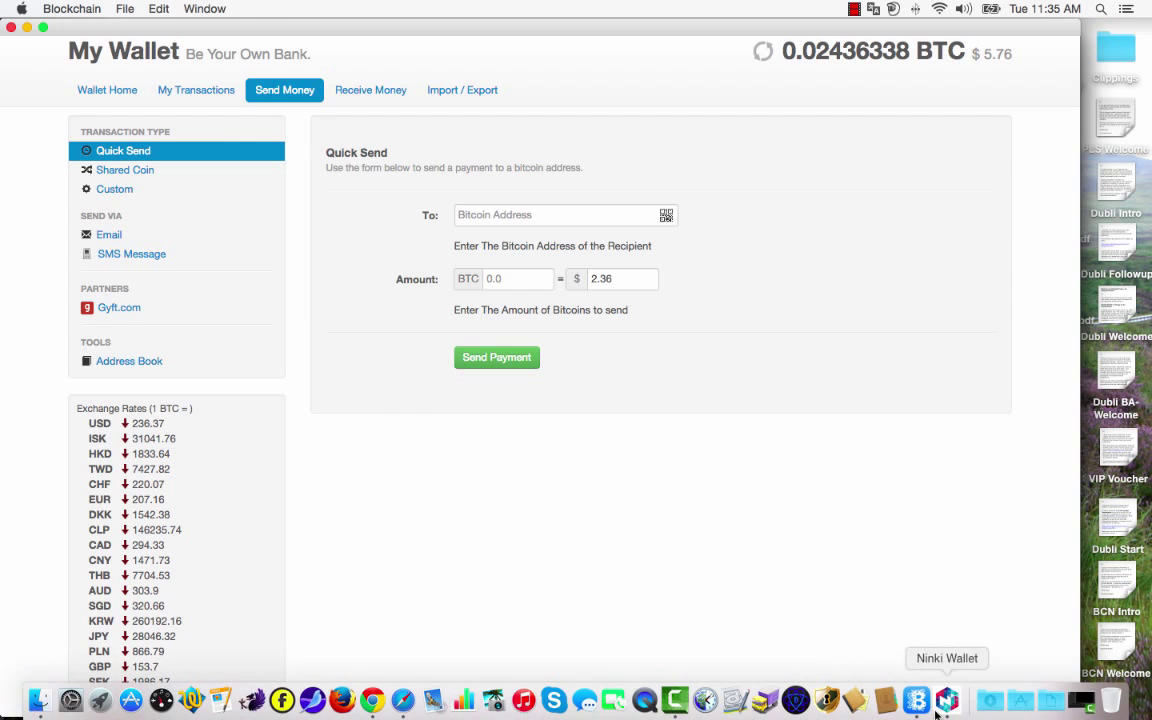
Step: Switch to Ninki Wallet and view its history listing the incoming 0.01 BTC payment
left_click(946, 700)
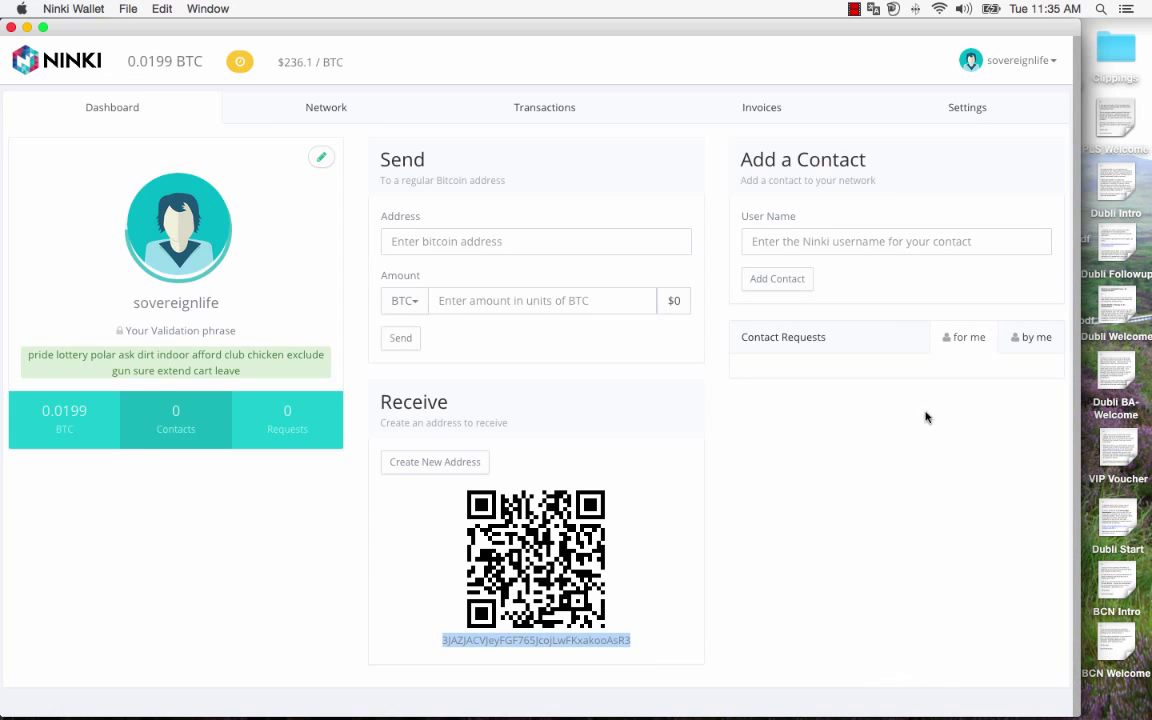
mouse_move(532, 124)
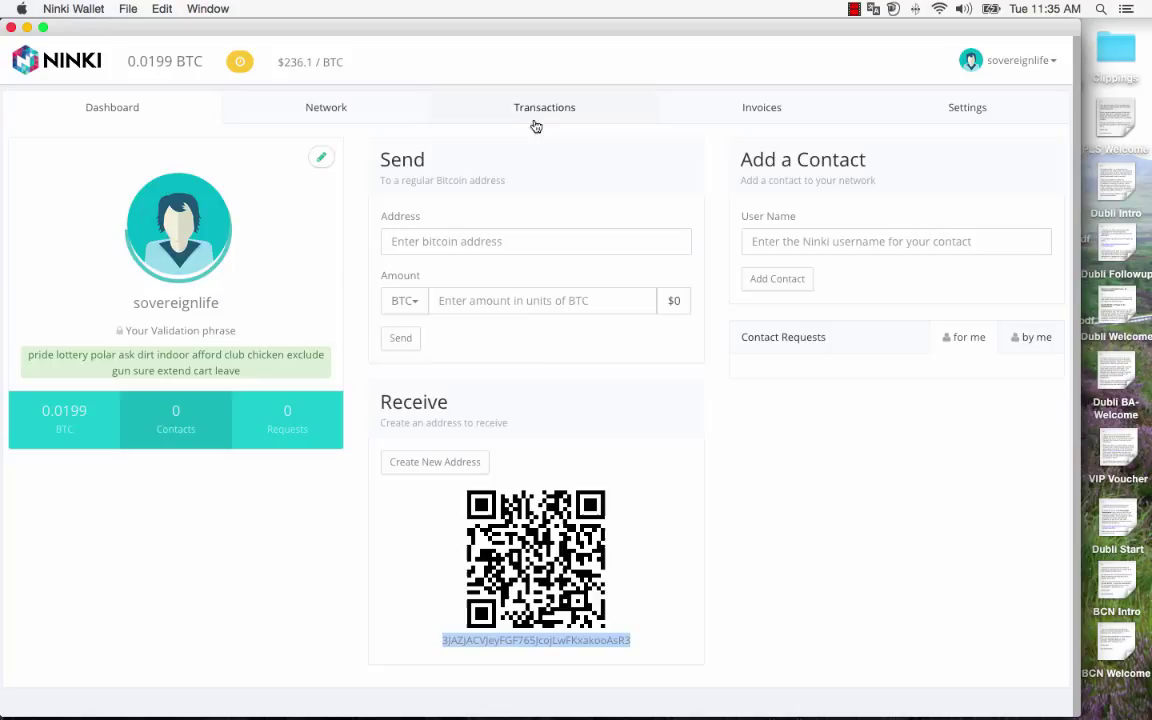
left_click(544, 108)
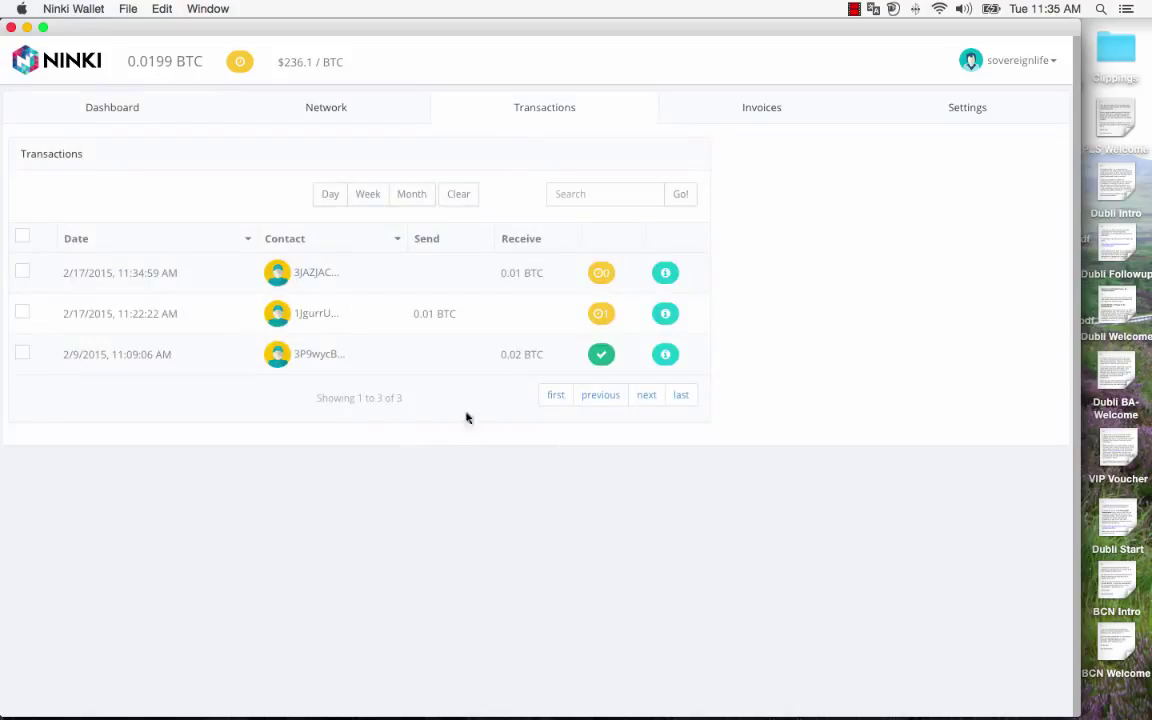
mouse_move(366, 414)
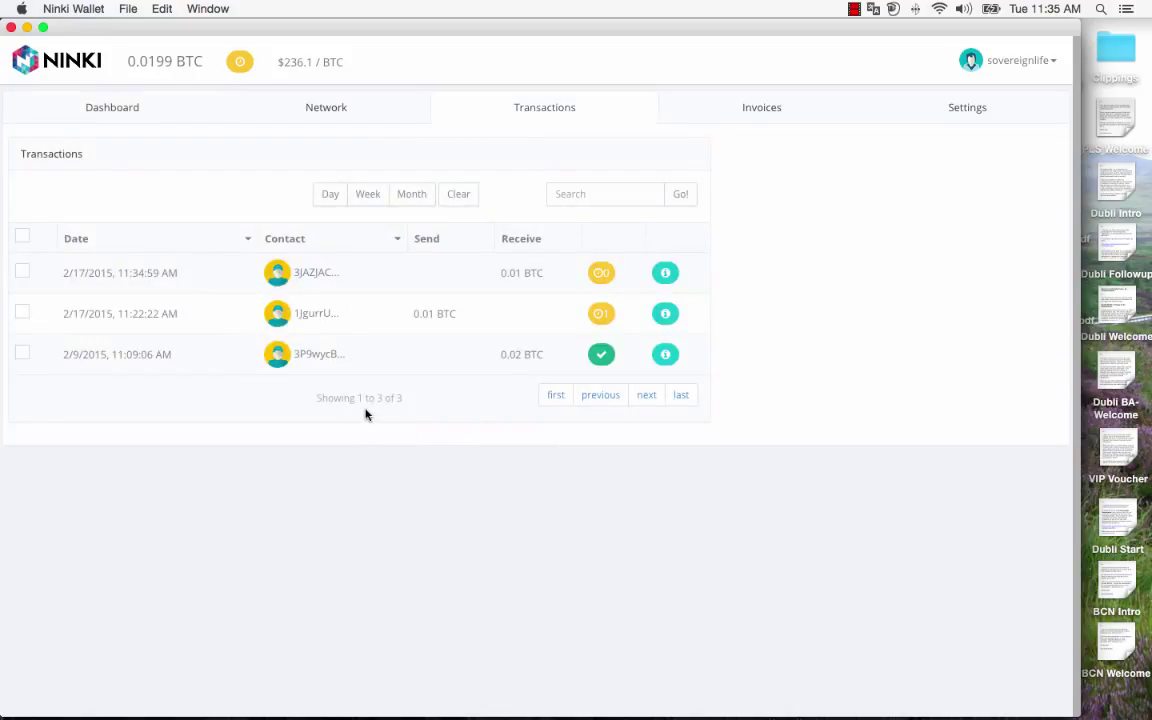
mouse_move(340, 376)
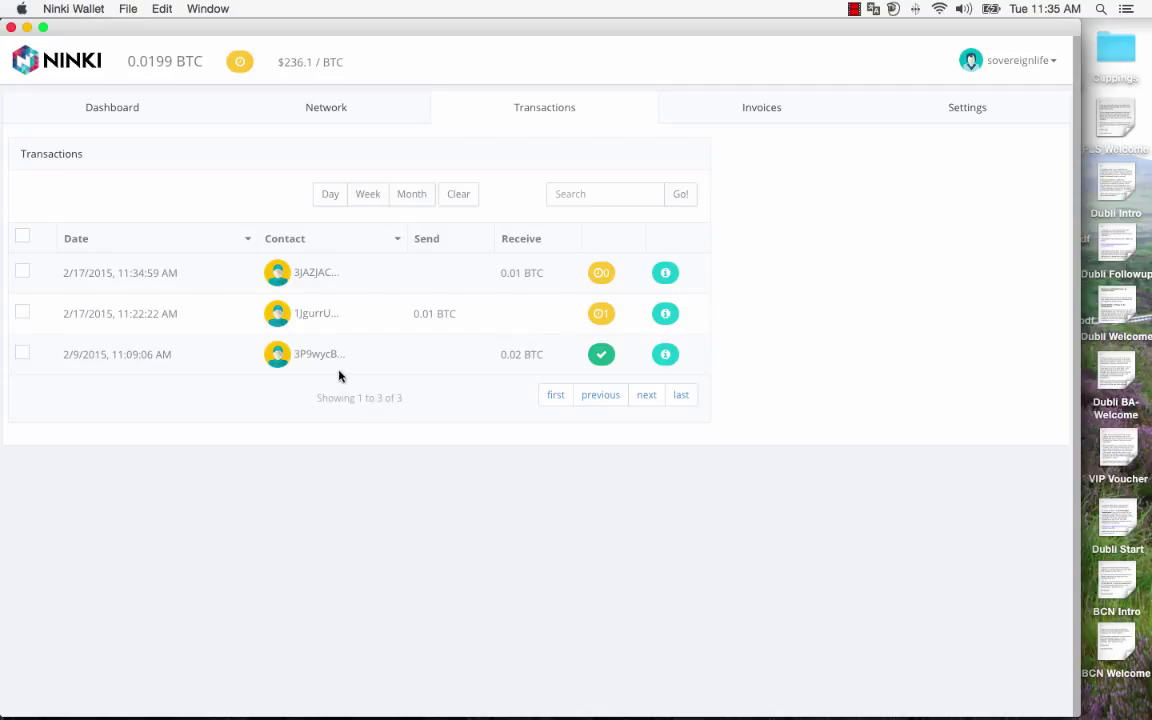
mouse_move(80, 358)
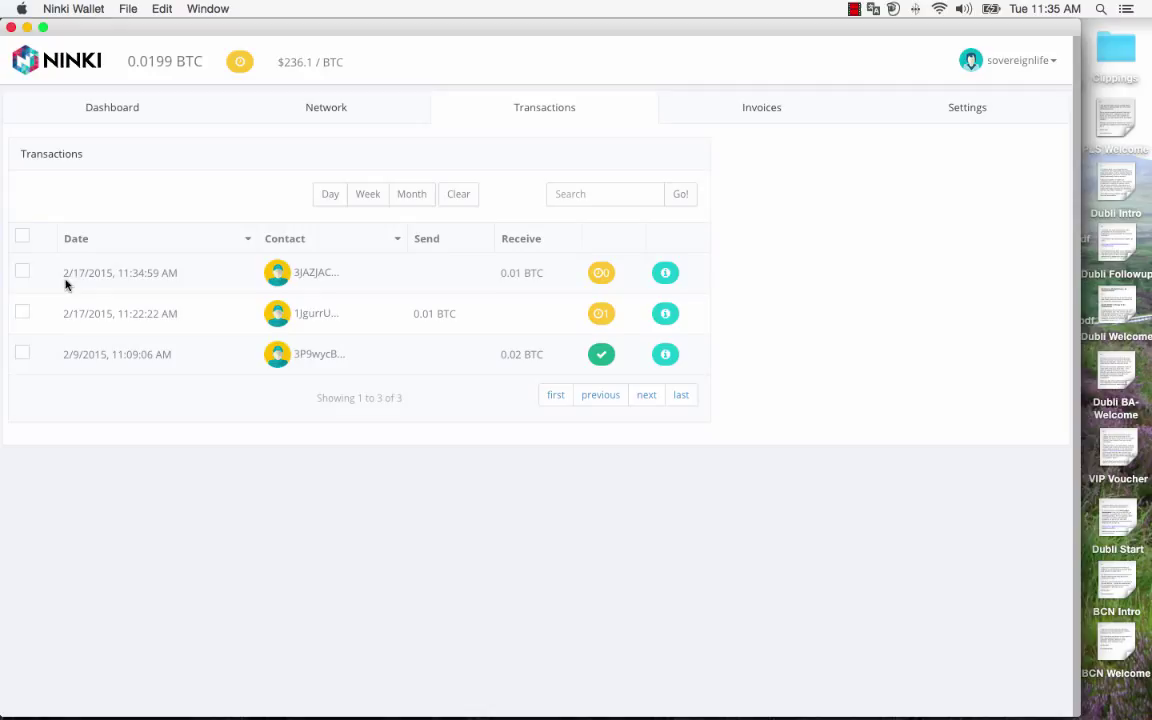
mouse_move(106, 276)
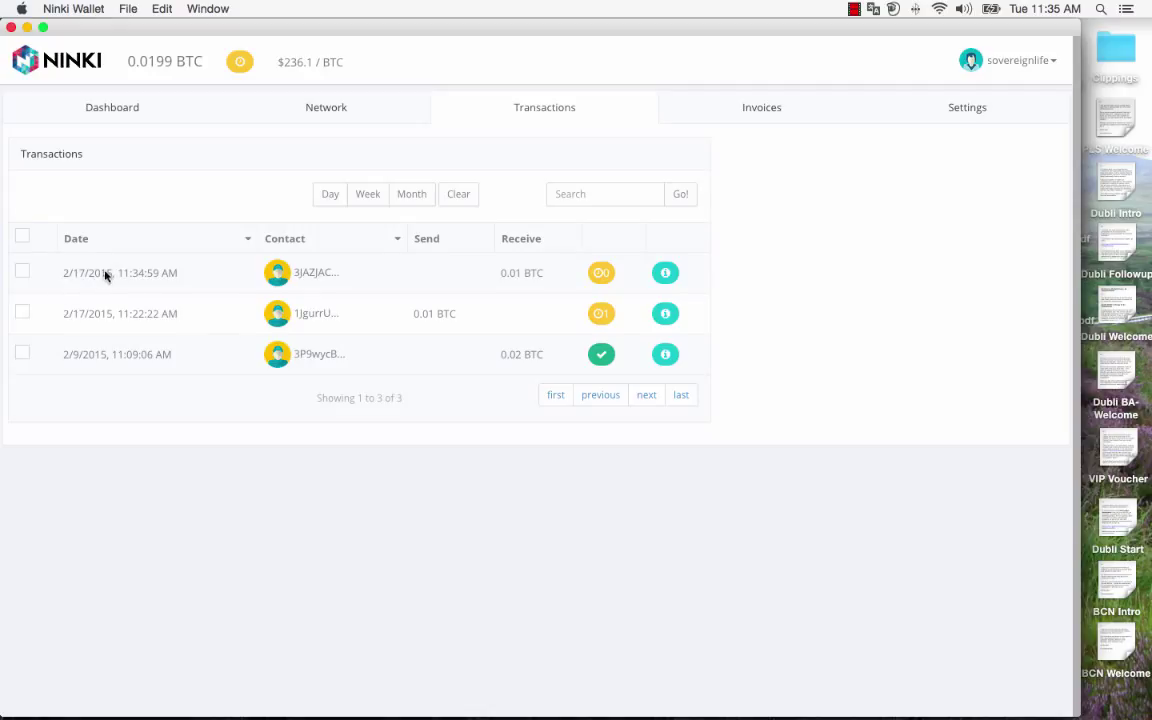
mouse_move(298, 278)
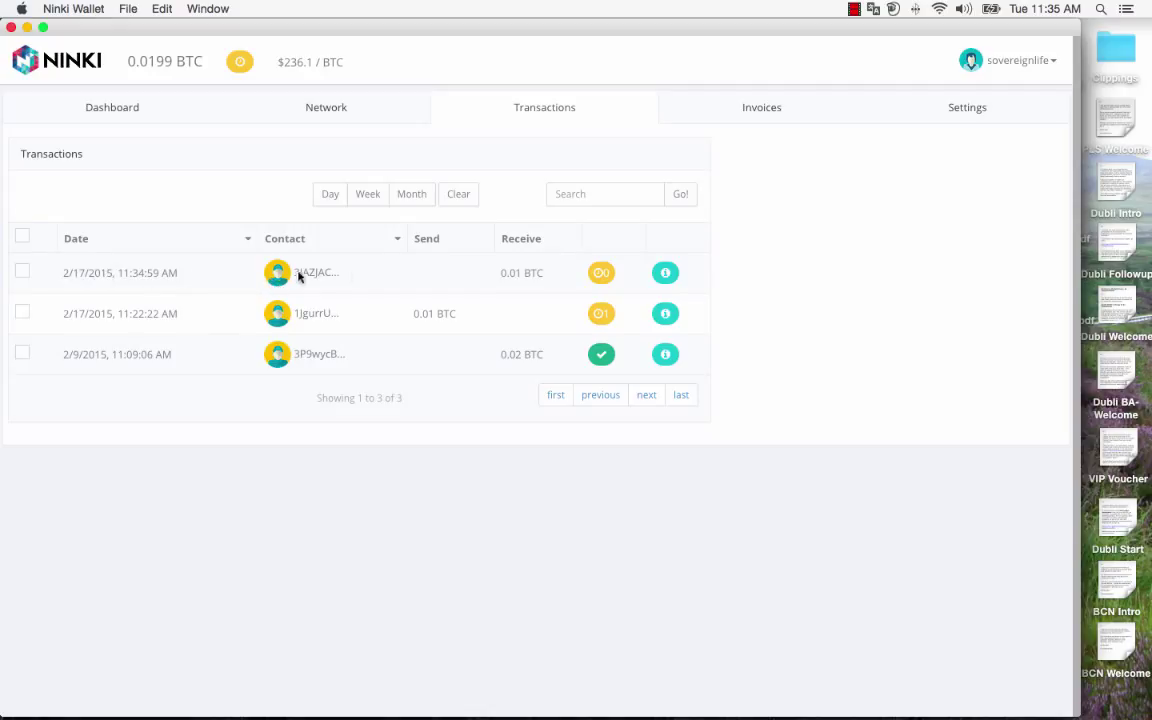
mouse_move(512, 282)
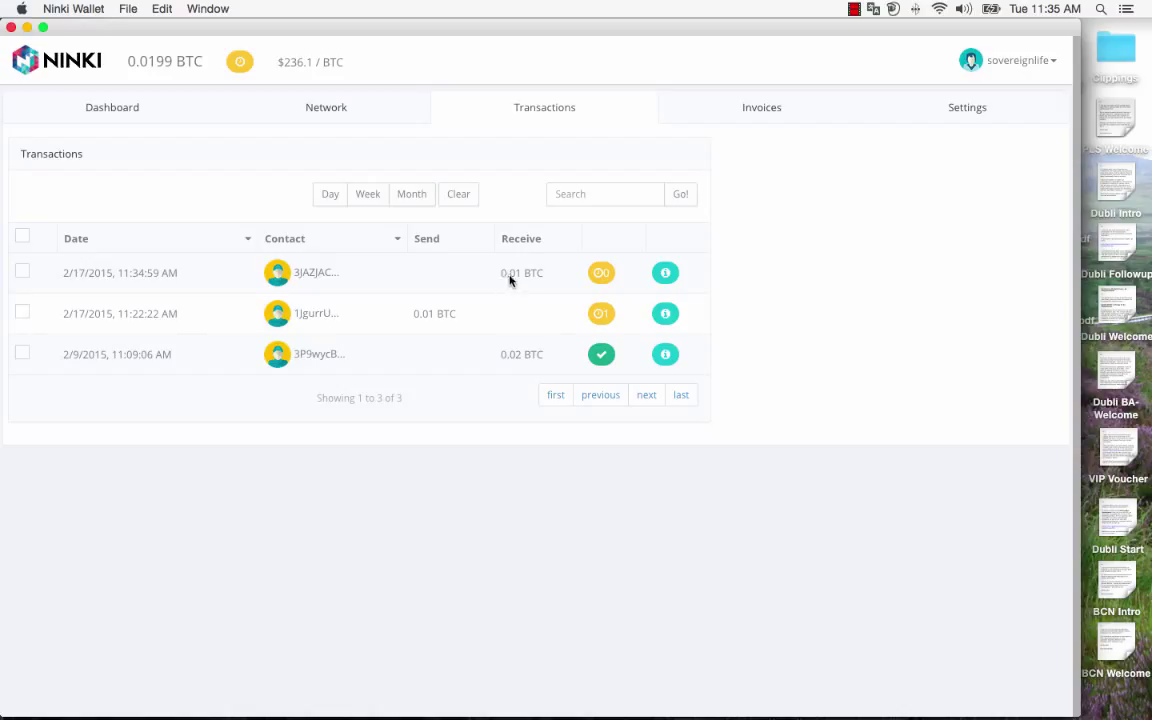
mouse_move(556, 280)
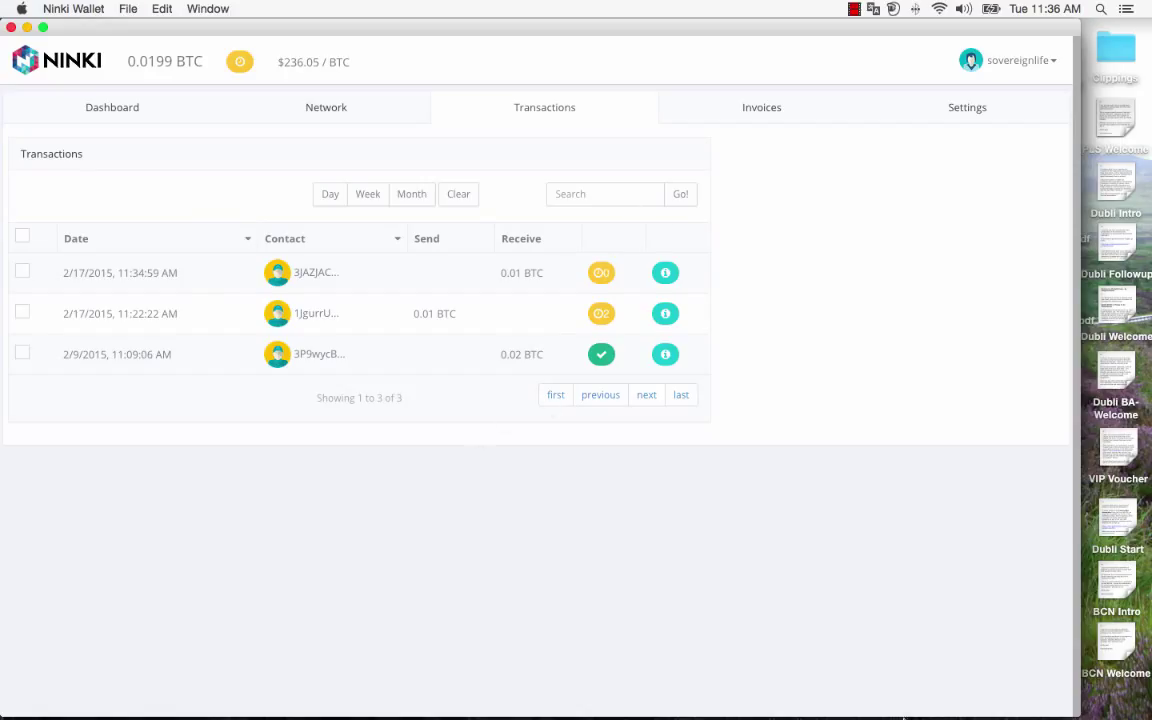
left_click(916, 700)
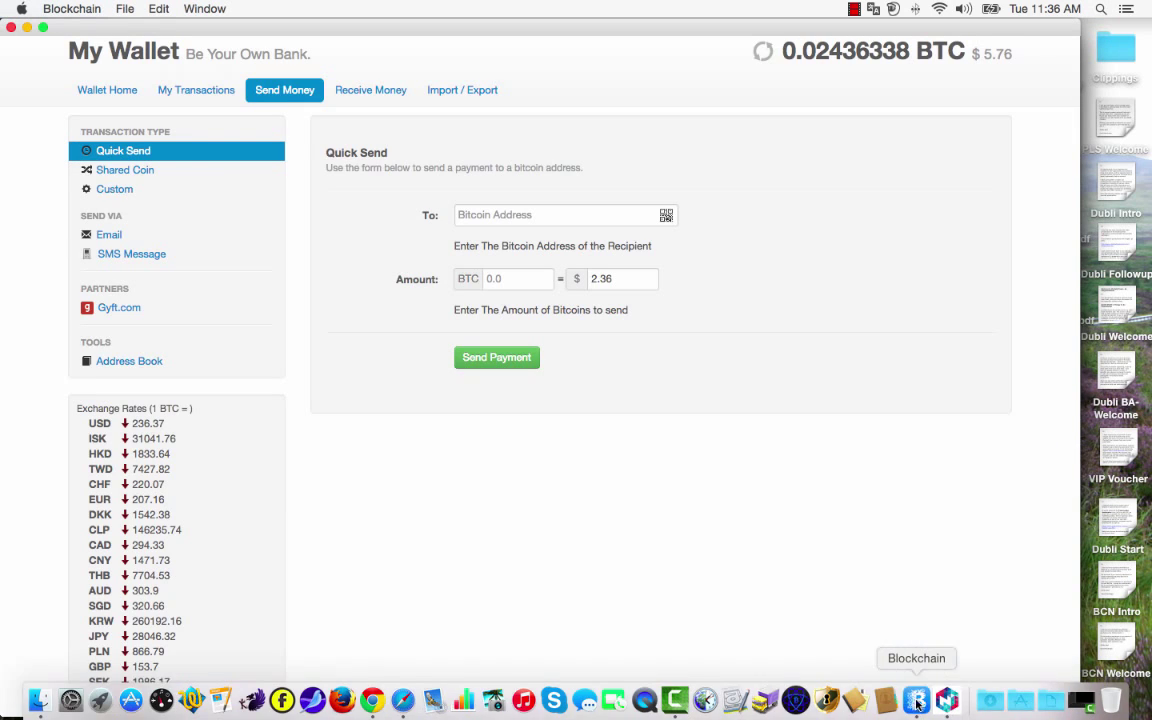
mouse_move(946, 700)
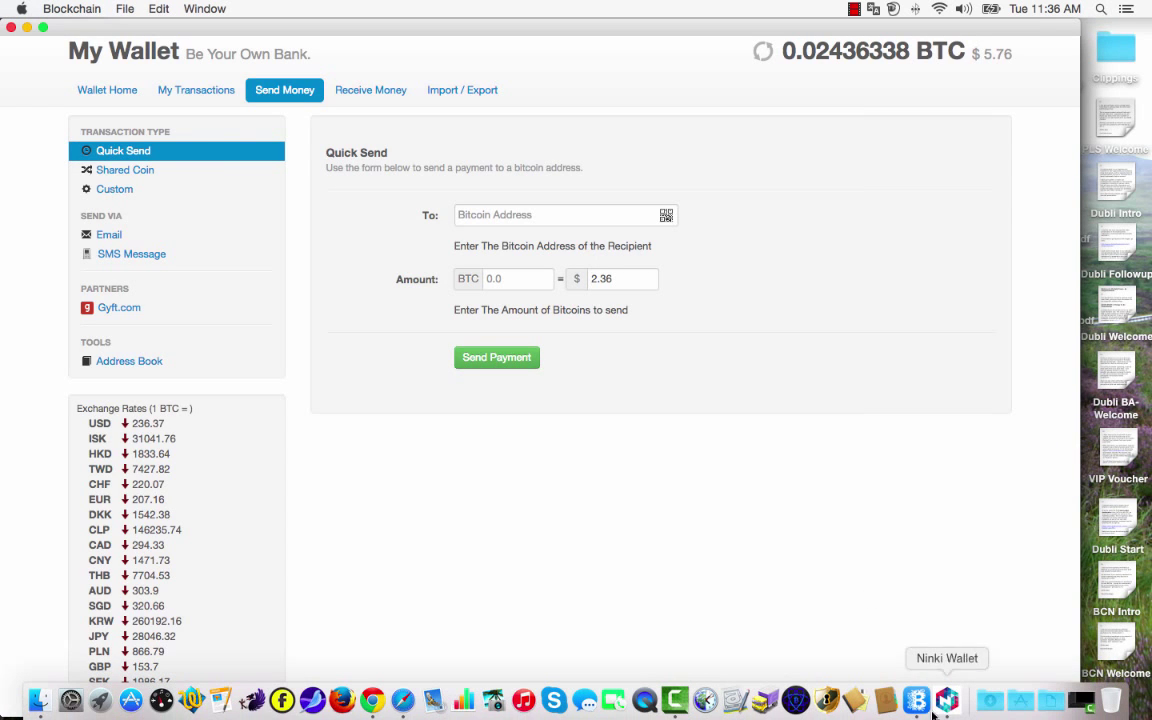
left_click(946, 700)
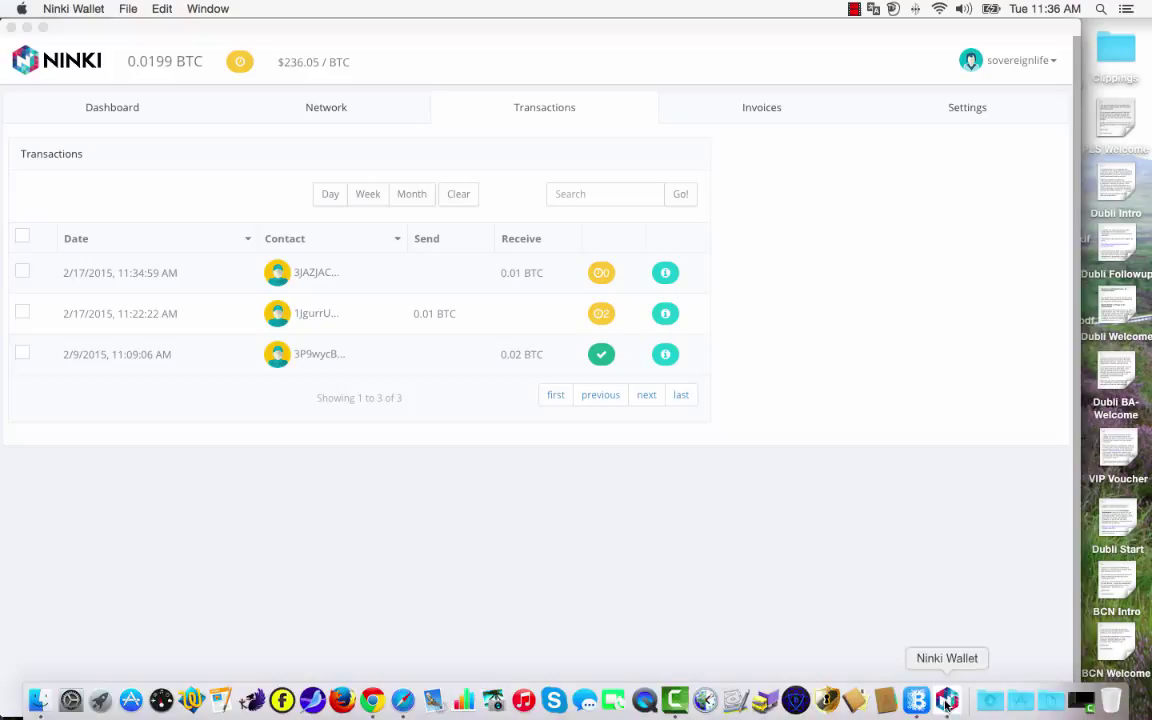
mouse_move(328, 534)
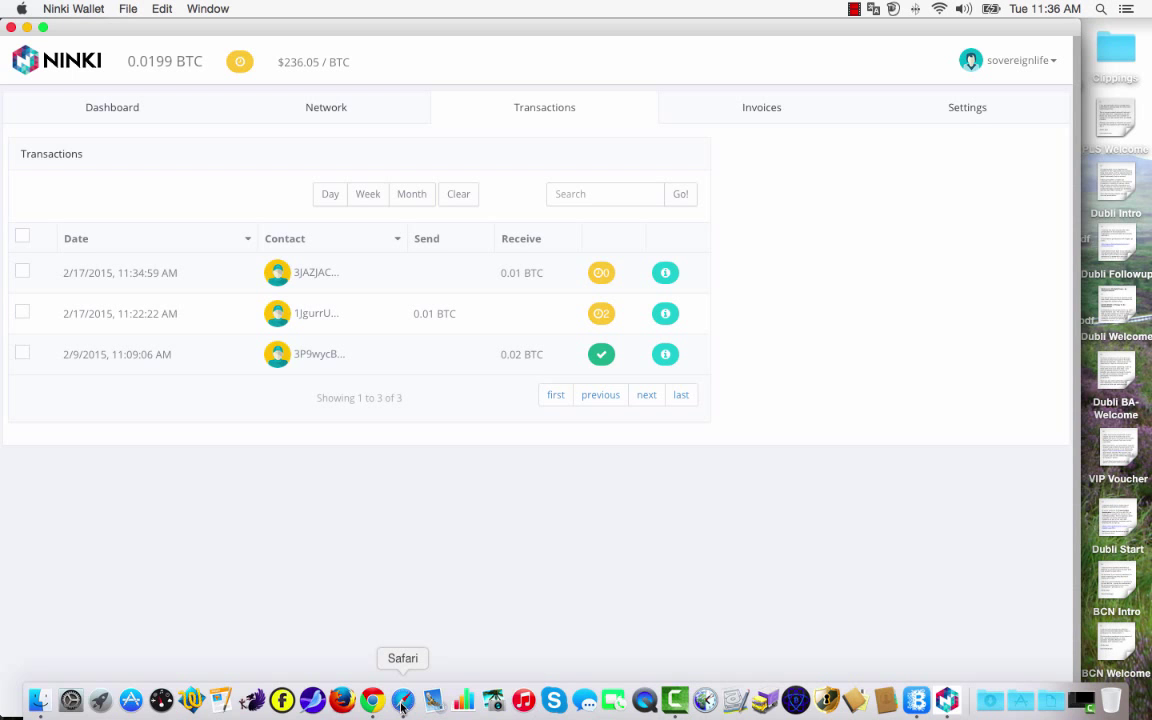
Step: Bring Safari forward showing the bitcoinreport.info free report sign-up page
left_click(400, 696)
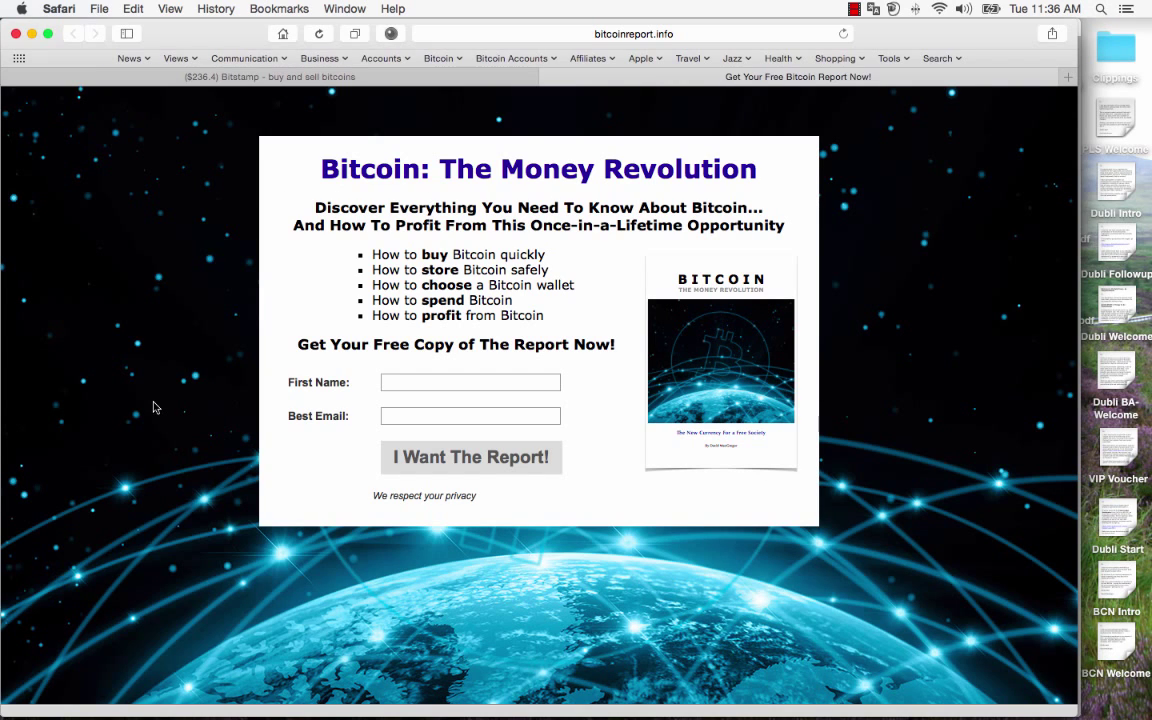
mouse_move(160, 408)
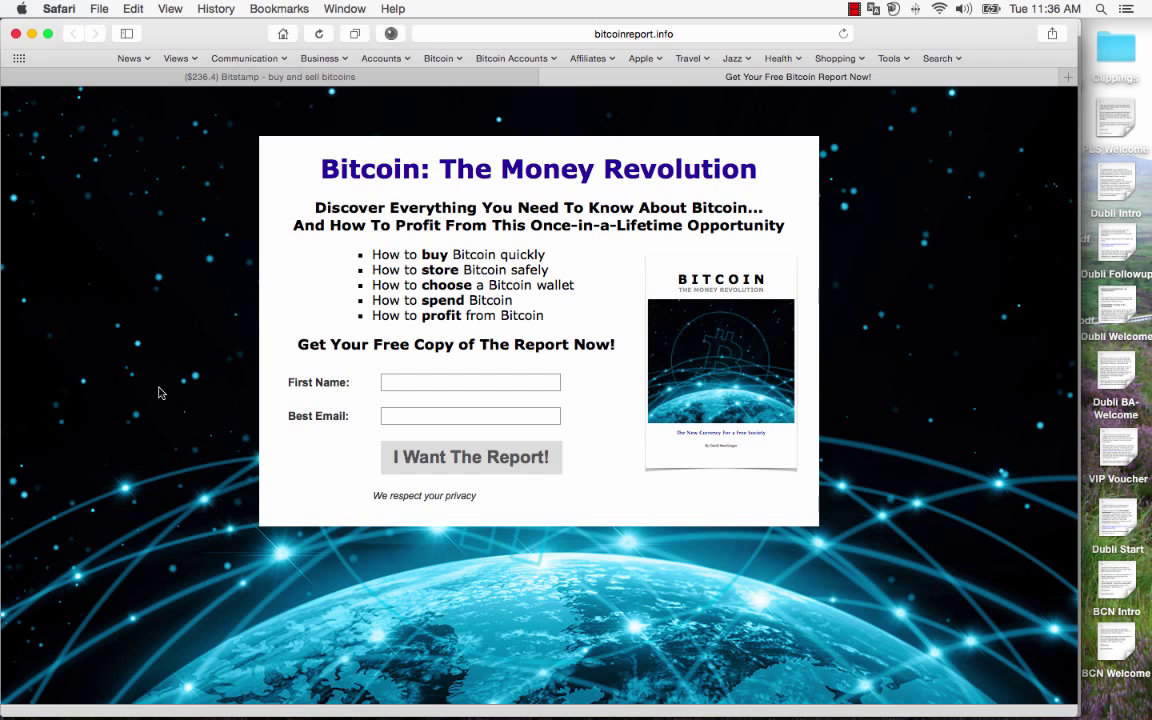
mouse_move(348, 336)
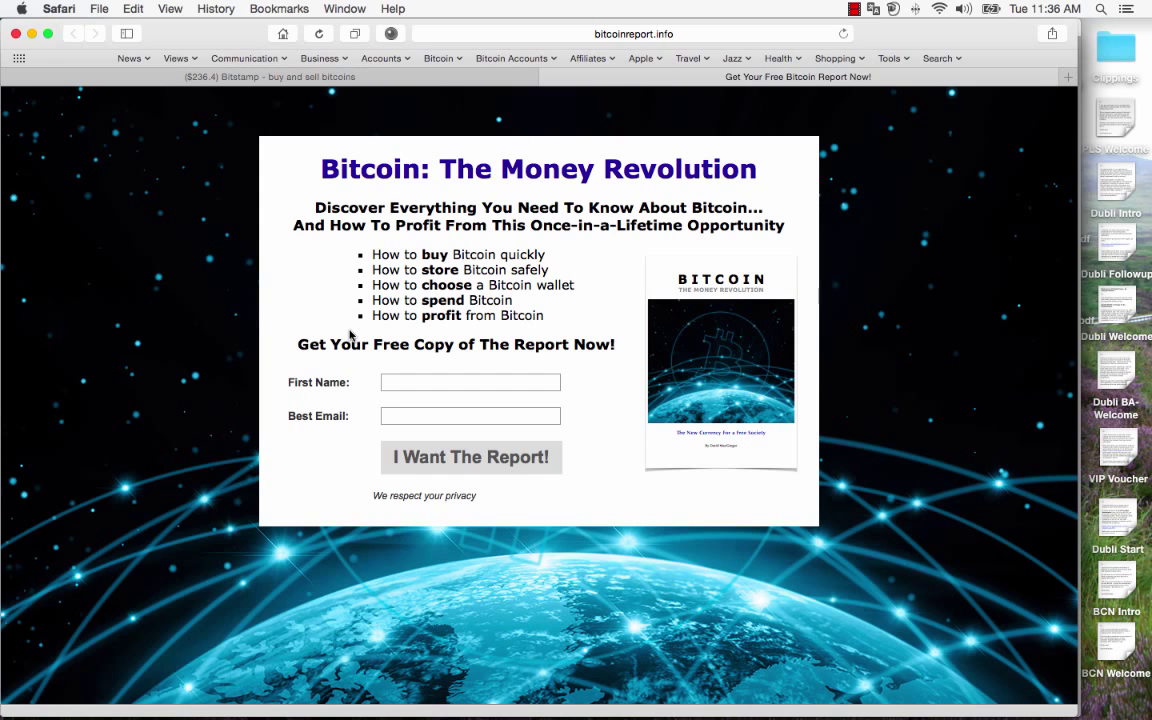